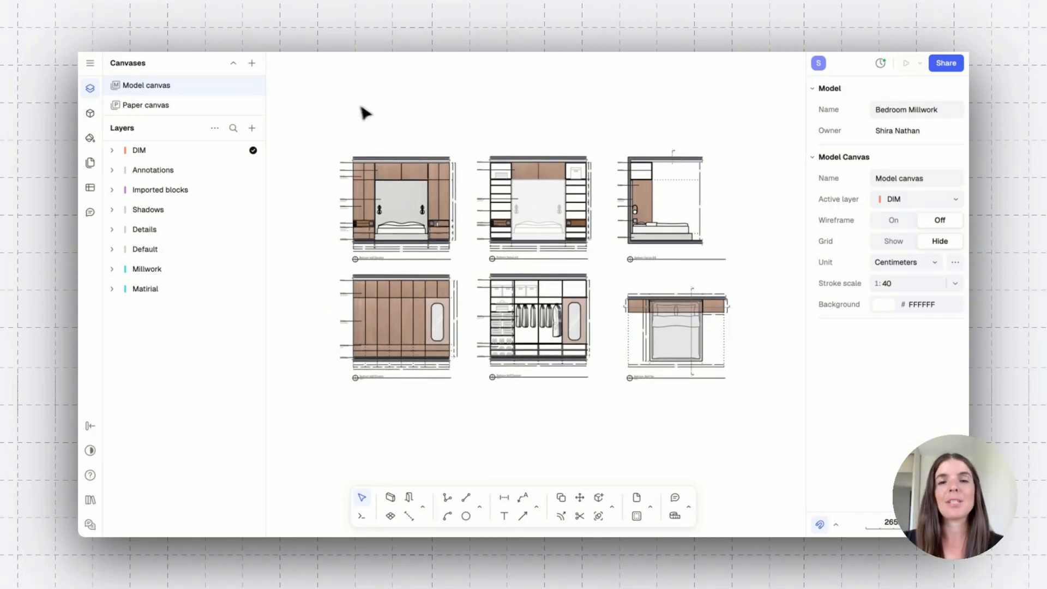
mouse_move(428, 124)
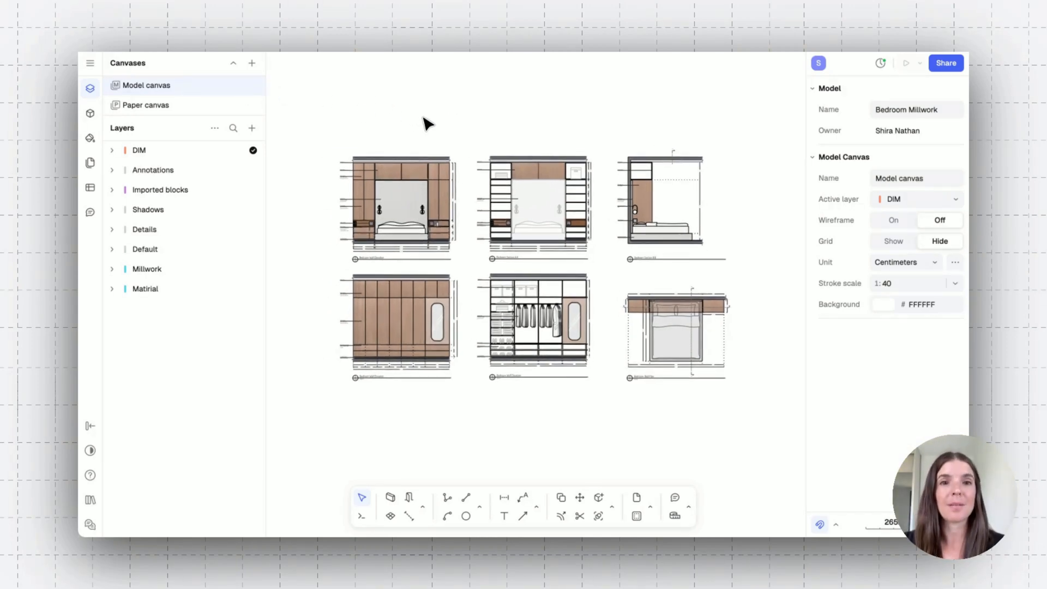
mouse_move(474, 140)
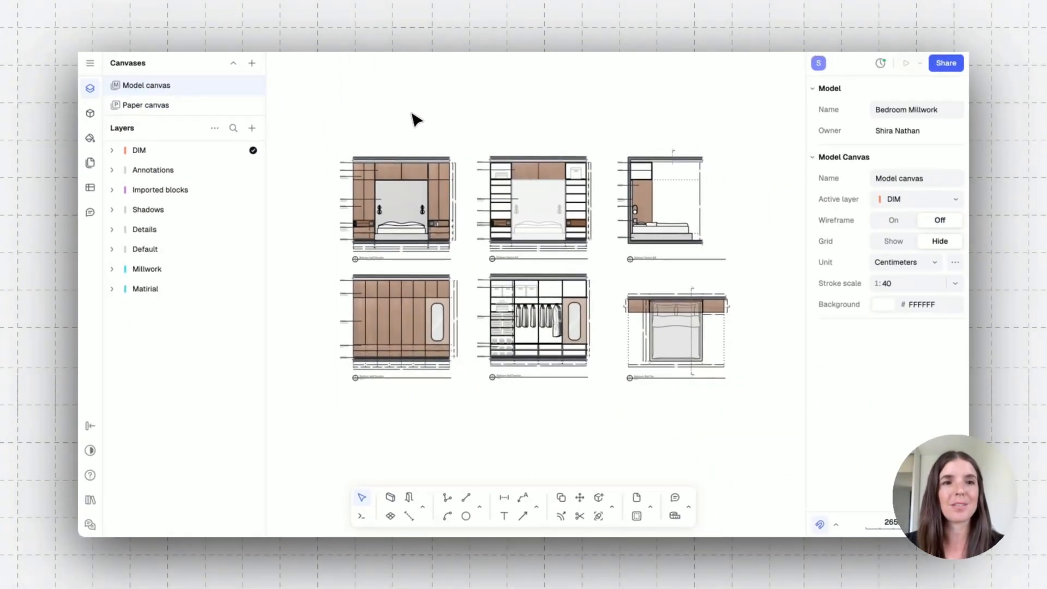
mouse_move(296, 98)
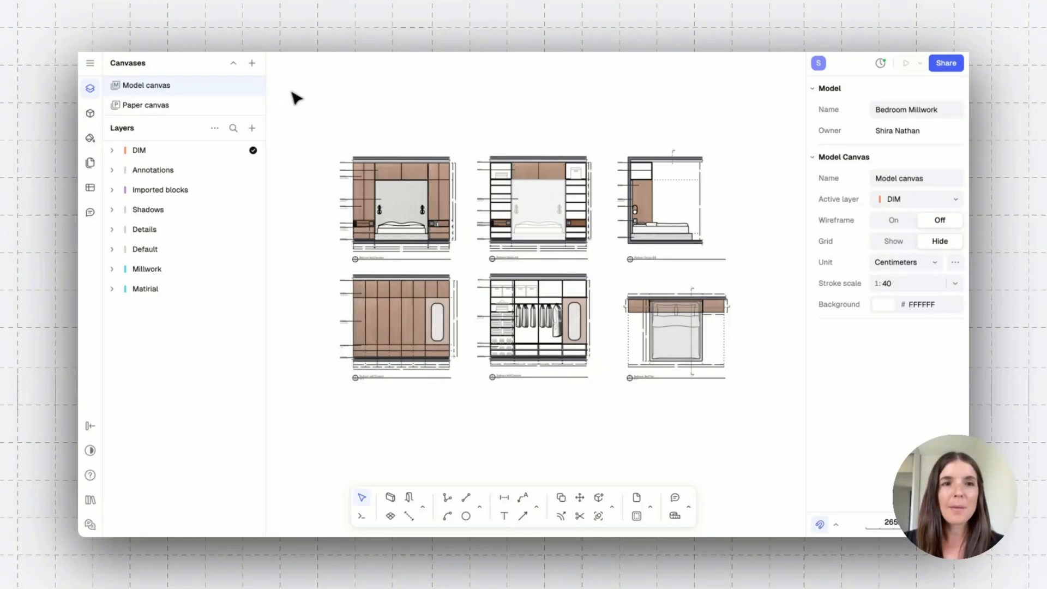
mouse_move(422, 128)
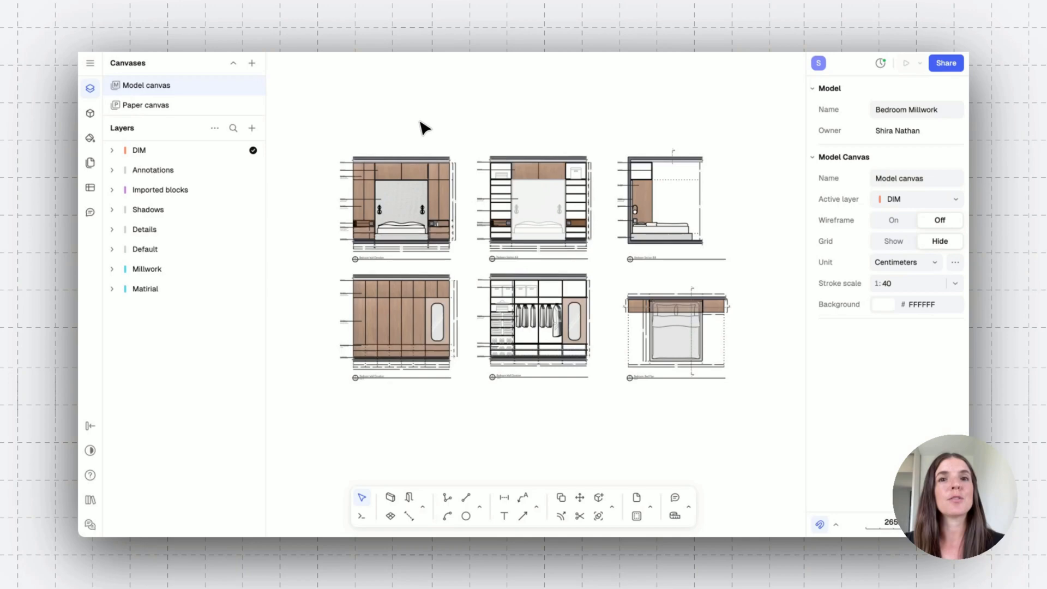
mouse_move(524, 239)
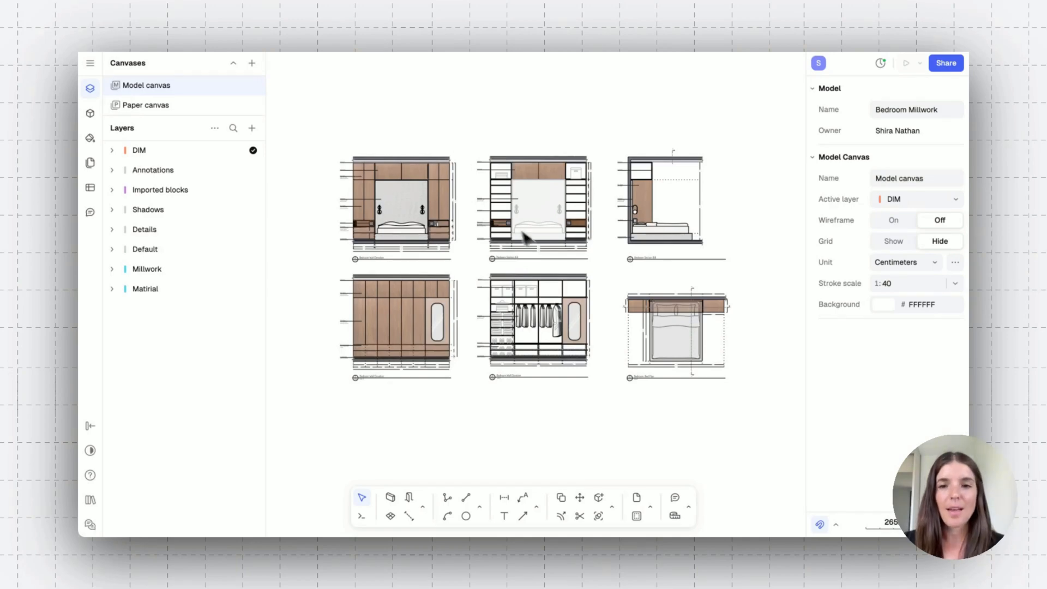
mouse_move(636, 499)
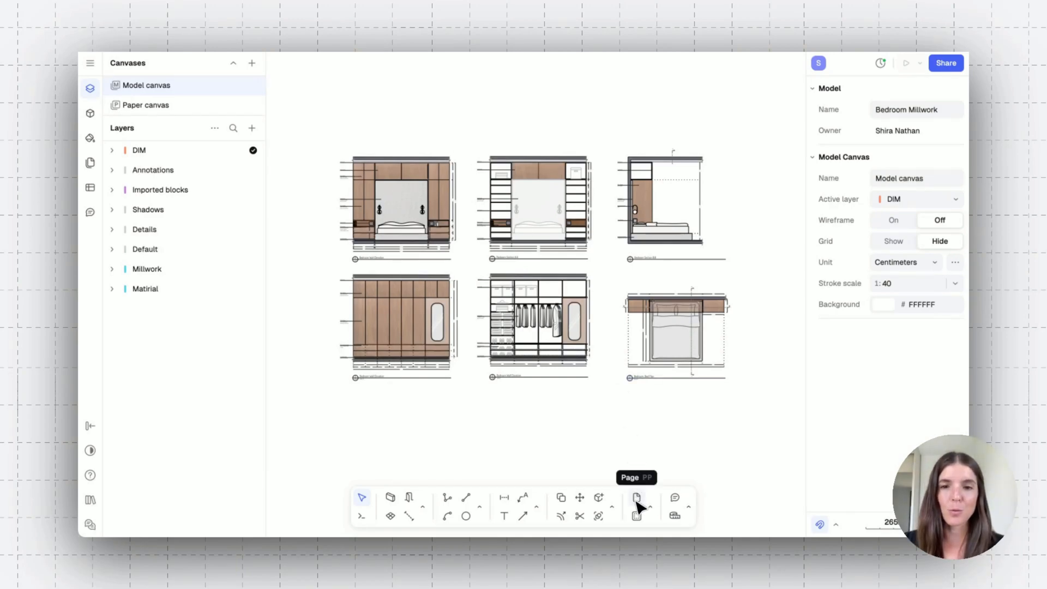
mouse_move(510, 446)
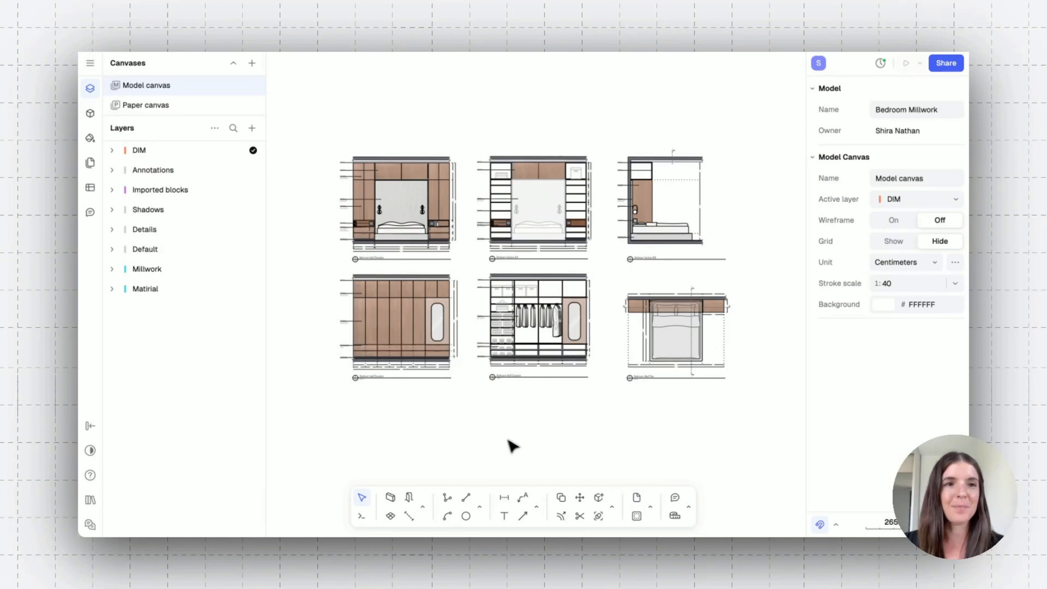
mouse_move(180, 170)
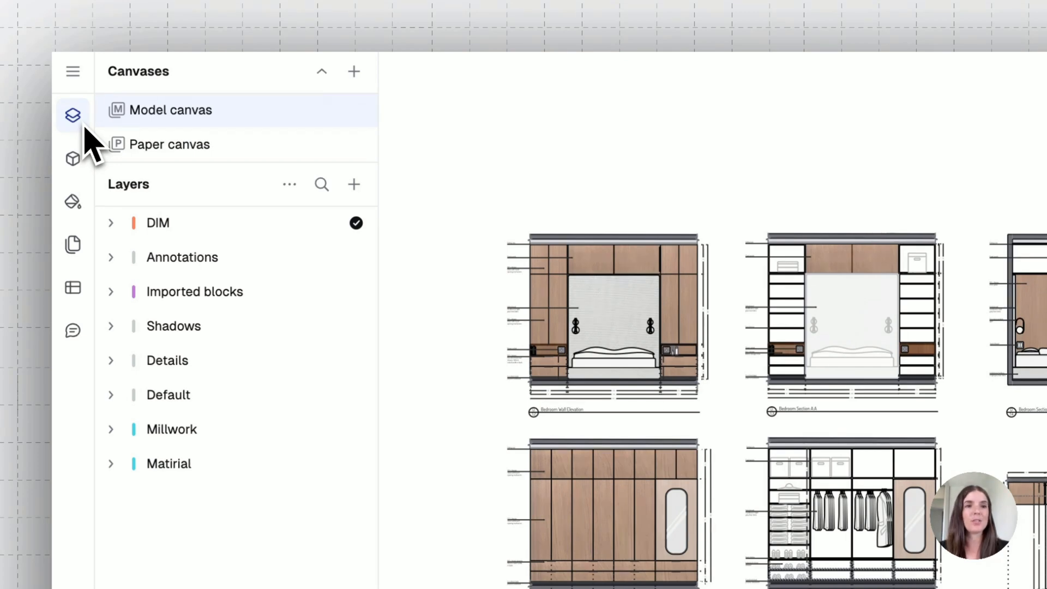
- Draw a page over the six millwork drawings and set it to A3 landscape
left_click(353, 184)
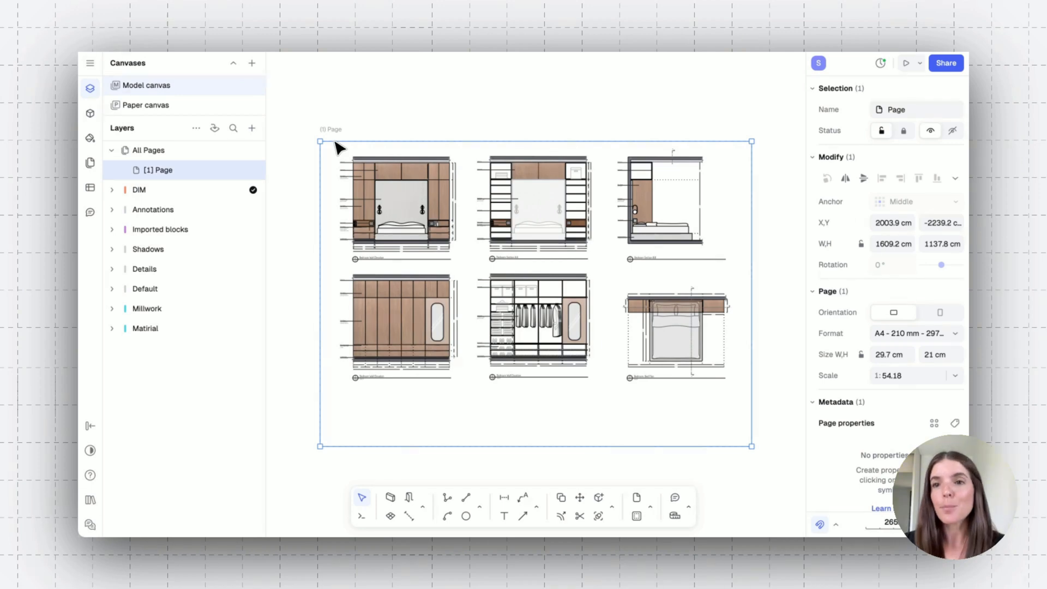
left_click(942, 316)
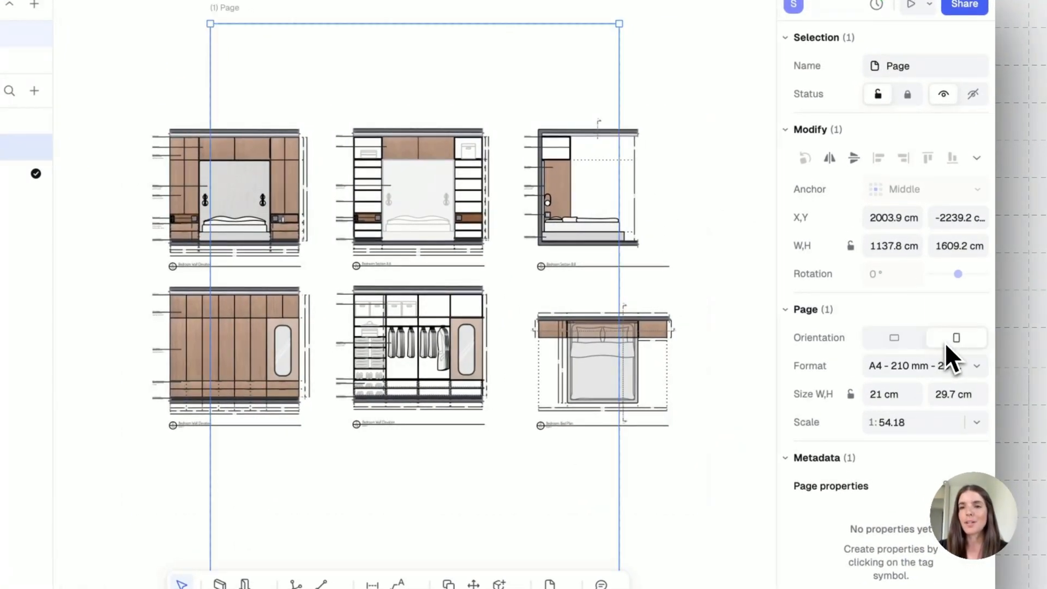
left_click(893, 337)
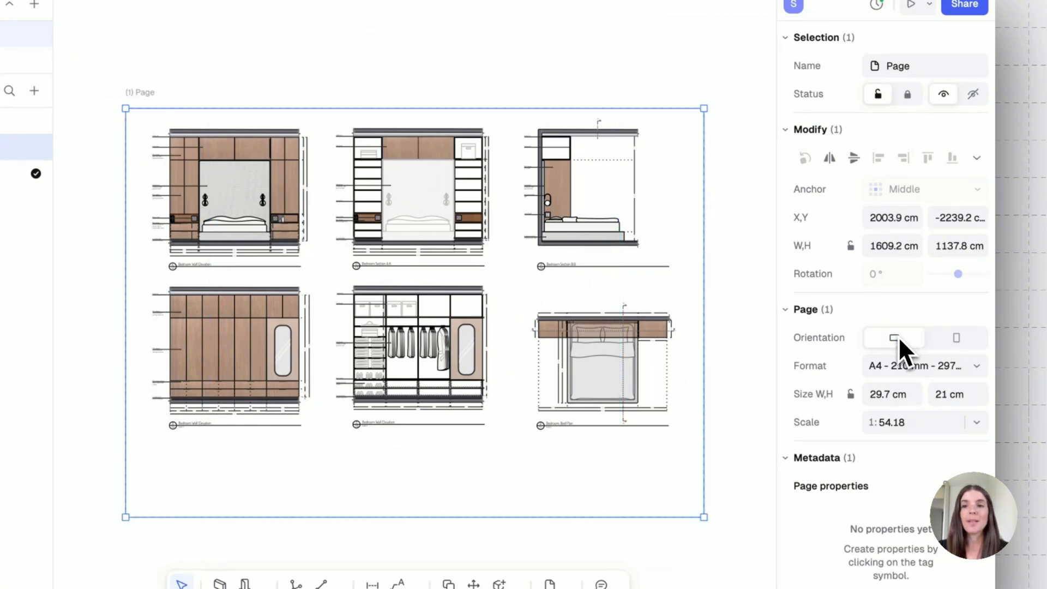
left_click(923, 366)
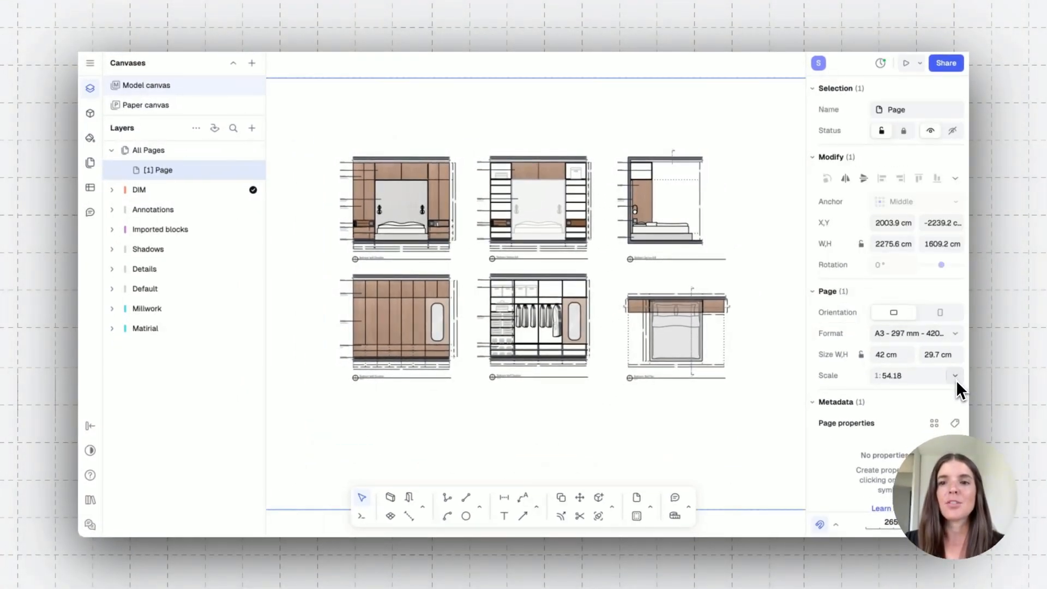
left_click(954, 375)
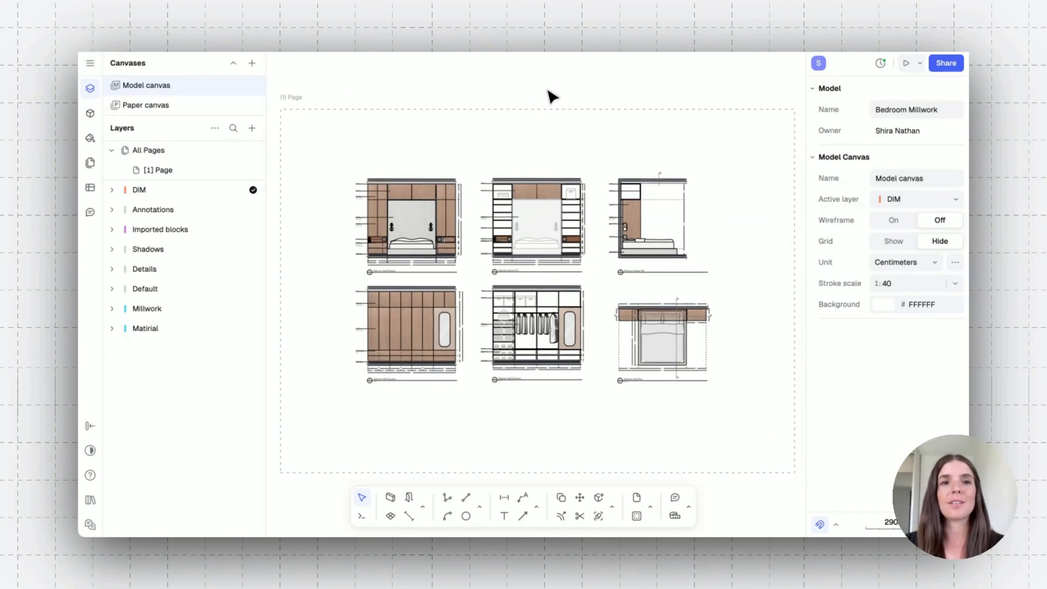
mouse_move(243, 210)
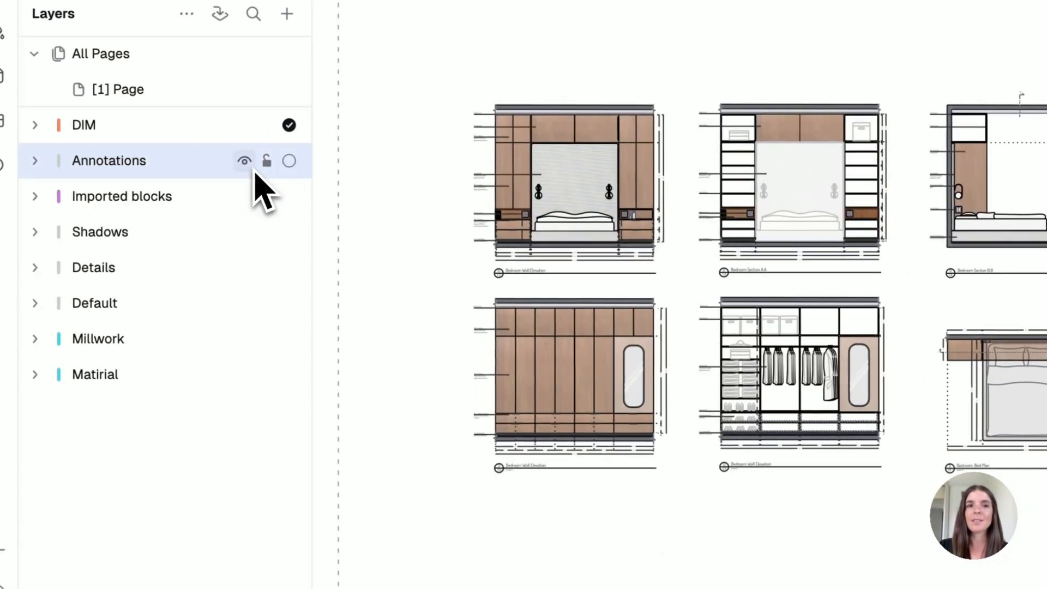
- Make Annotations the active layer and select the double bed in the bed plan
left_click(266, 160)
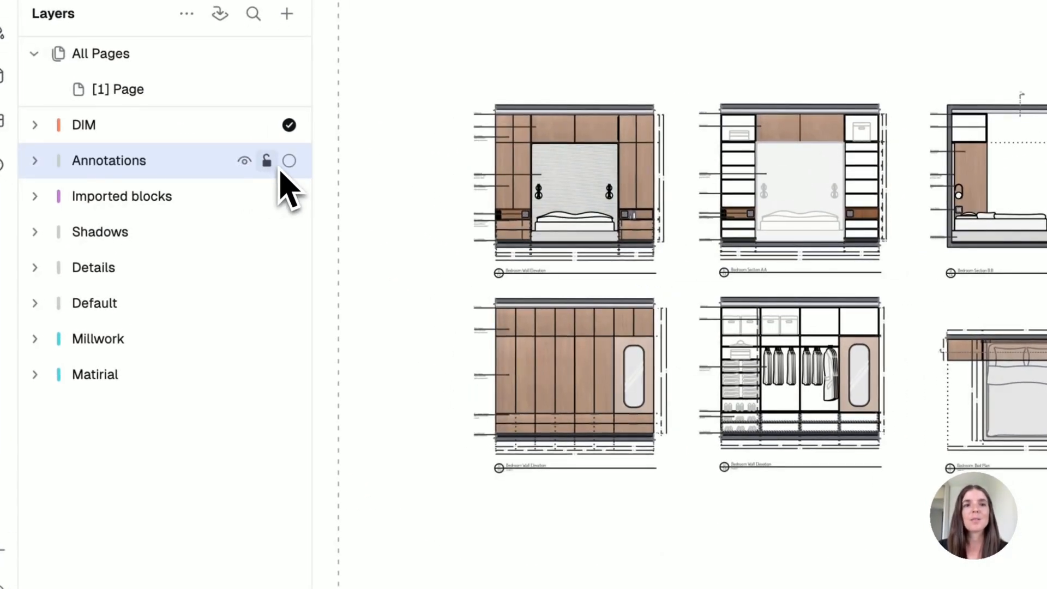
left_click(289, 161)
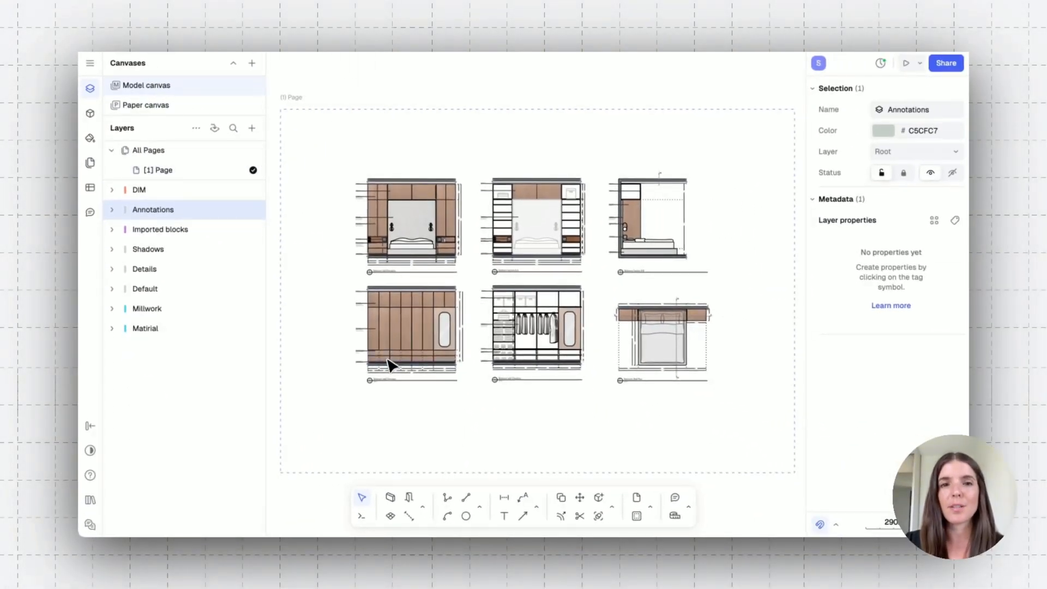
left_click(661, 337)
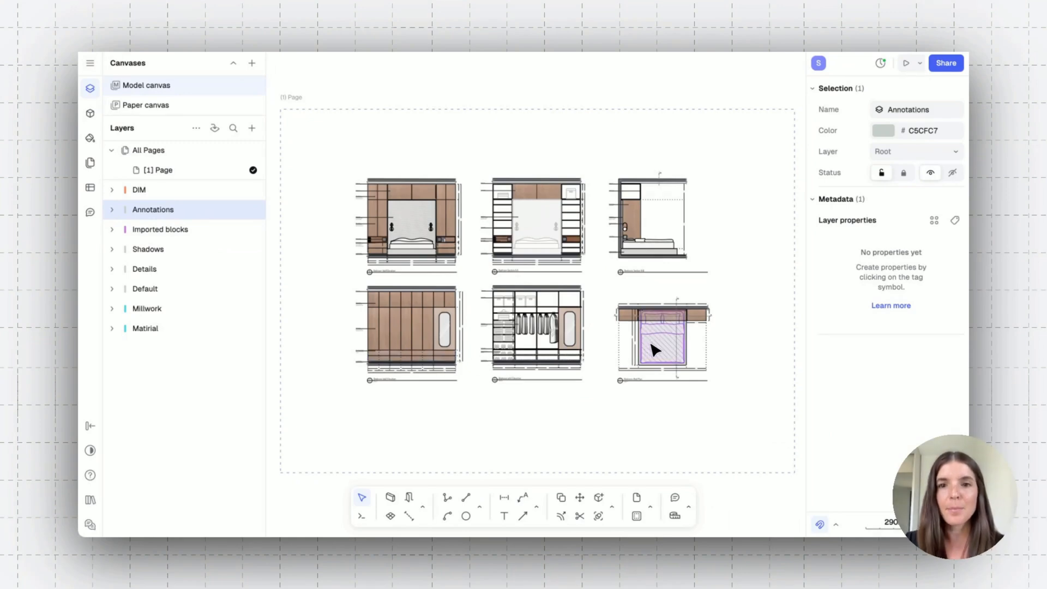
left_click(662, 339)
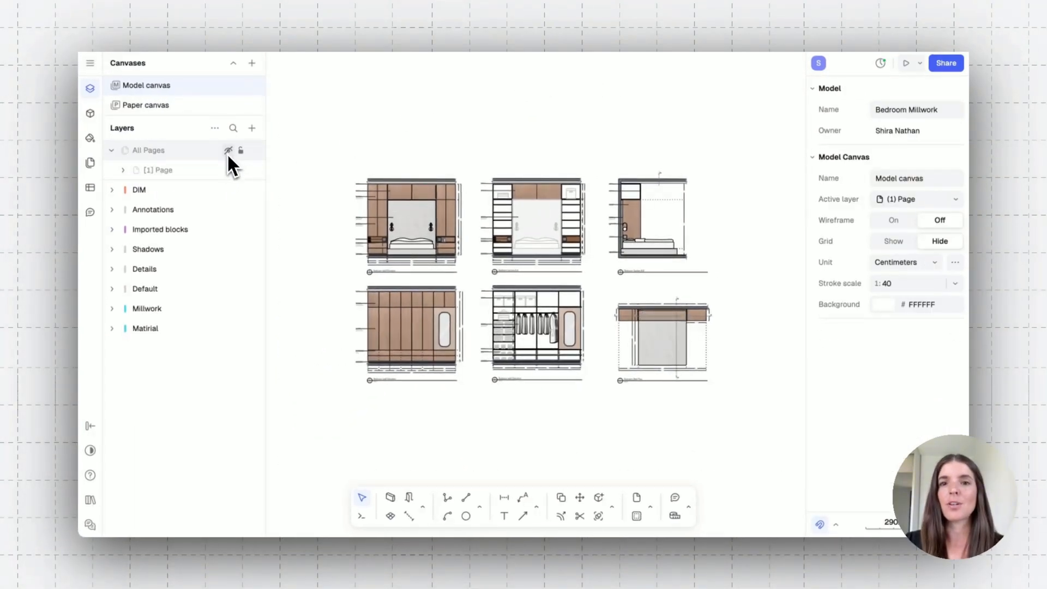
- Show the pages layer again and move the bed block to the Annotations layer
left_click(228, 149)
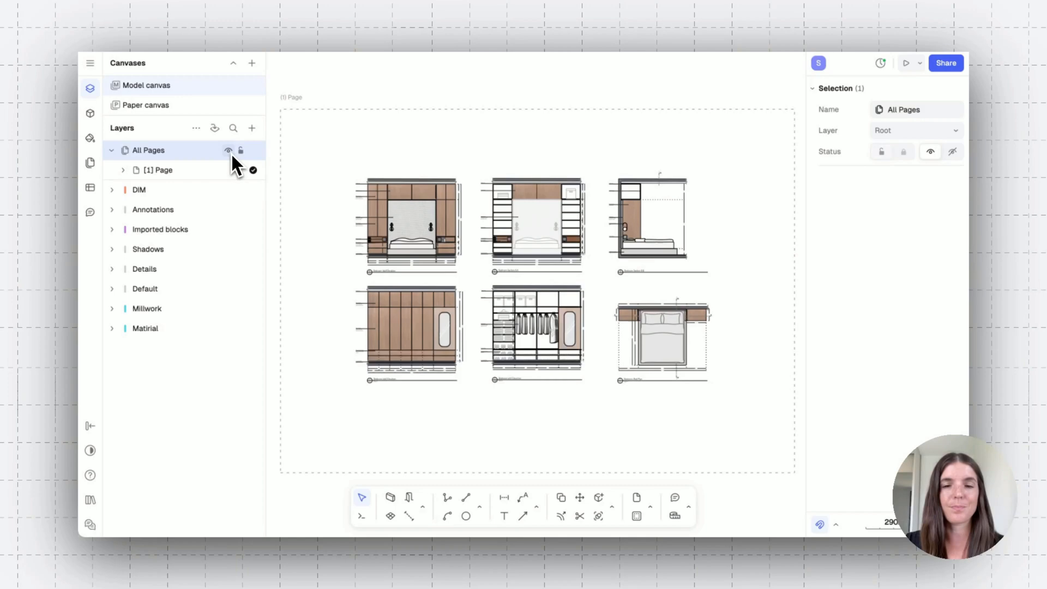
left_click(662, 337)
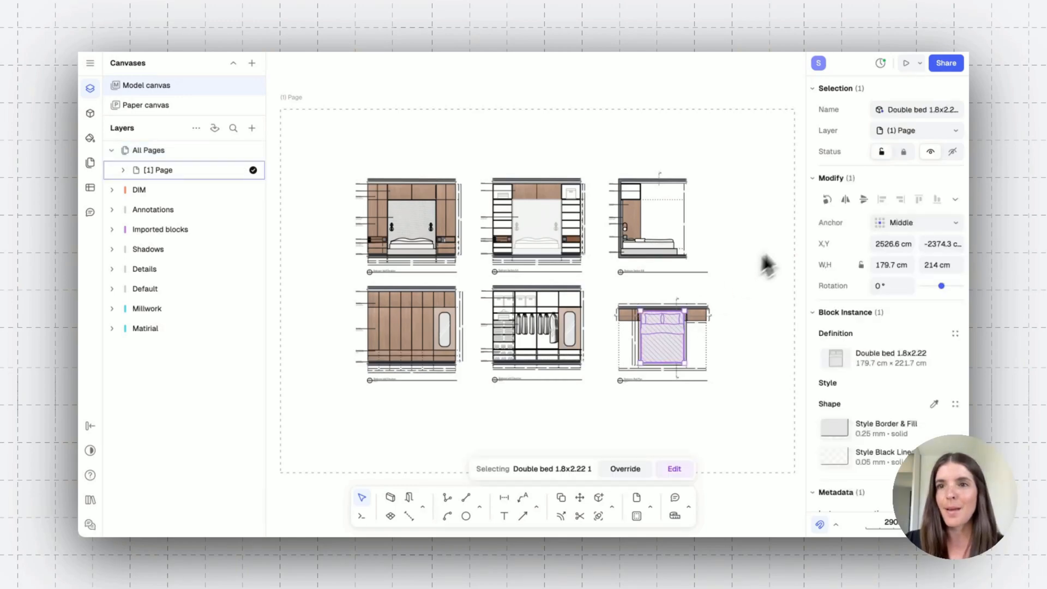
left_click(915, 130)
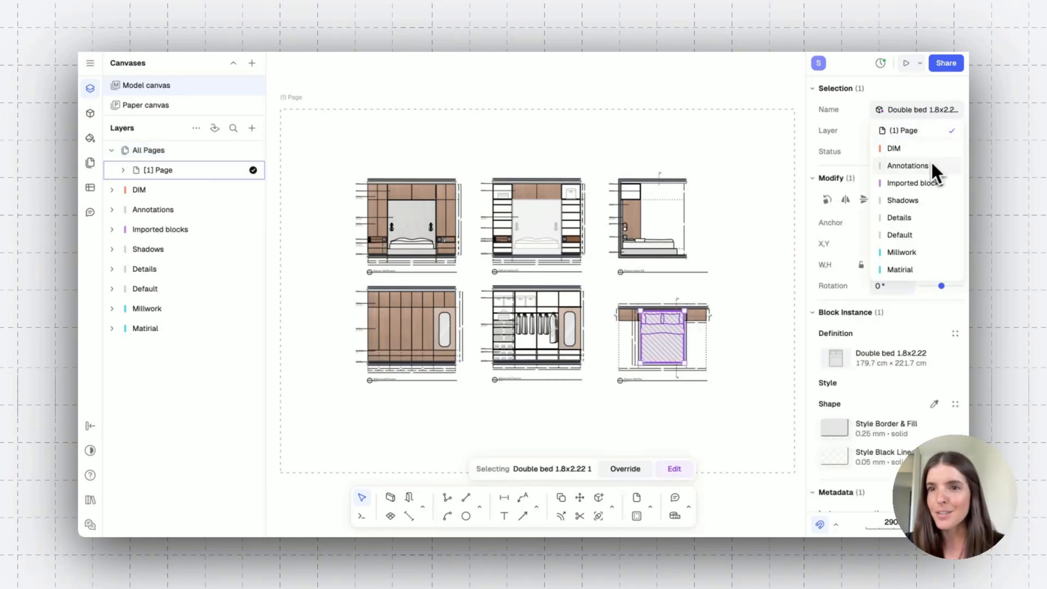
left_click(564, 87)
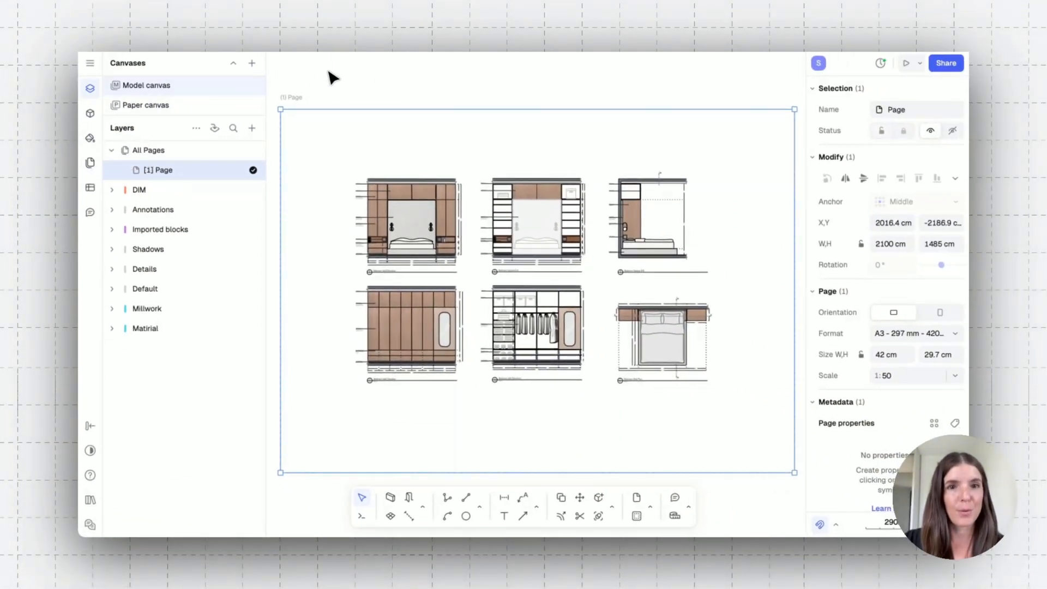
- Switch to the Paper canvas and create its first blank A4 landscape page
key("backspace")
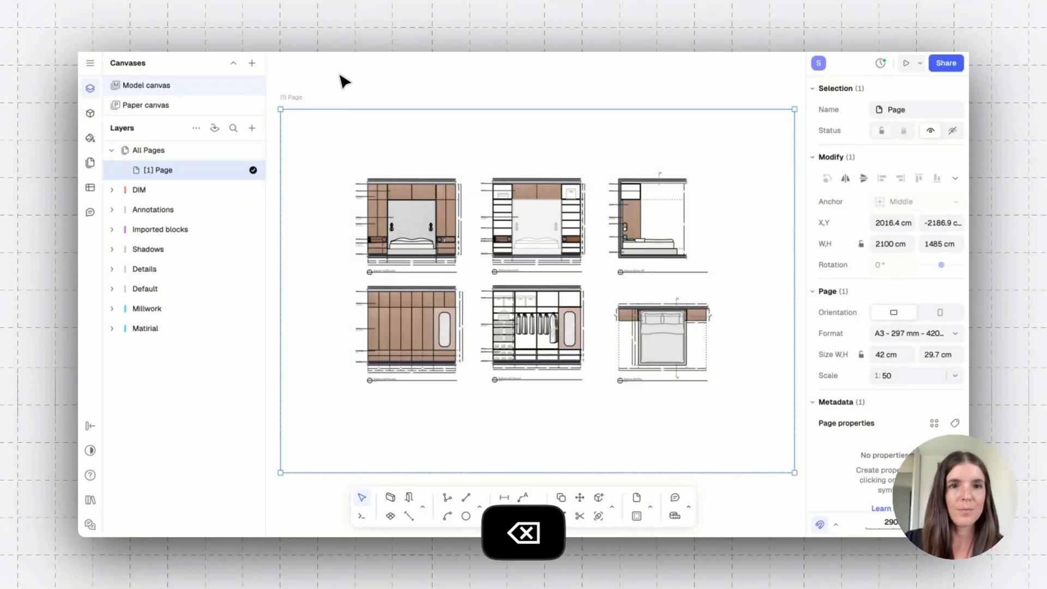
mouse_move(380, 124)
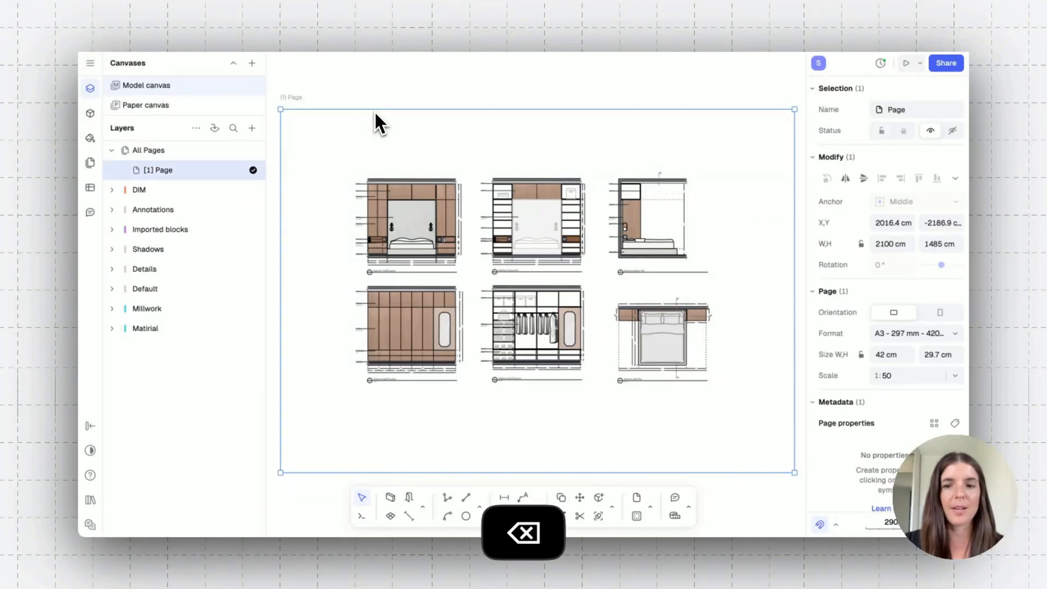
left_click(145, 85)
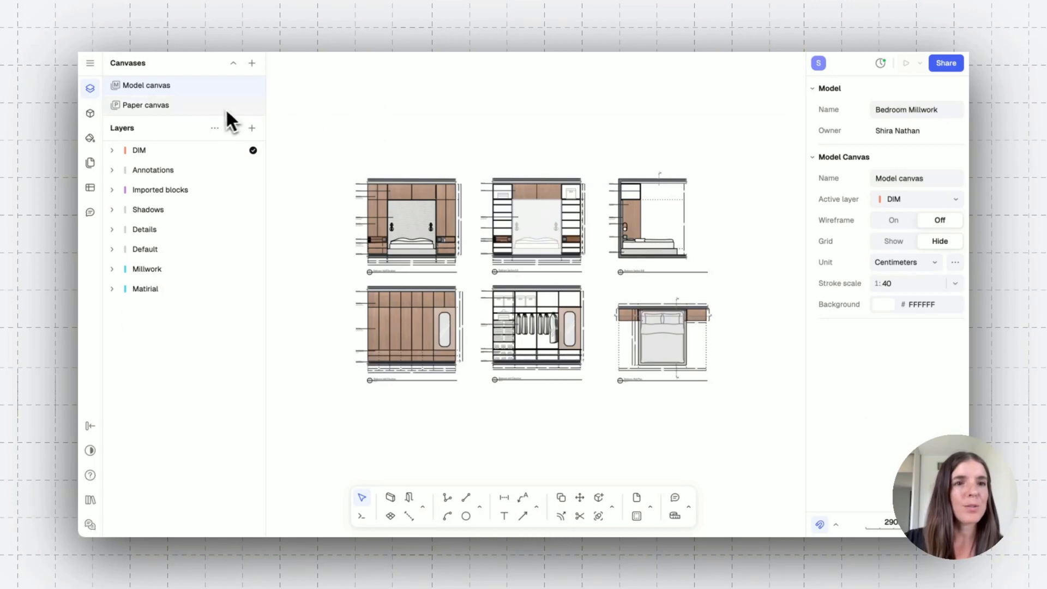
left_click(144, 105)
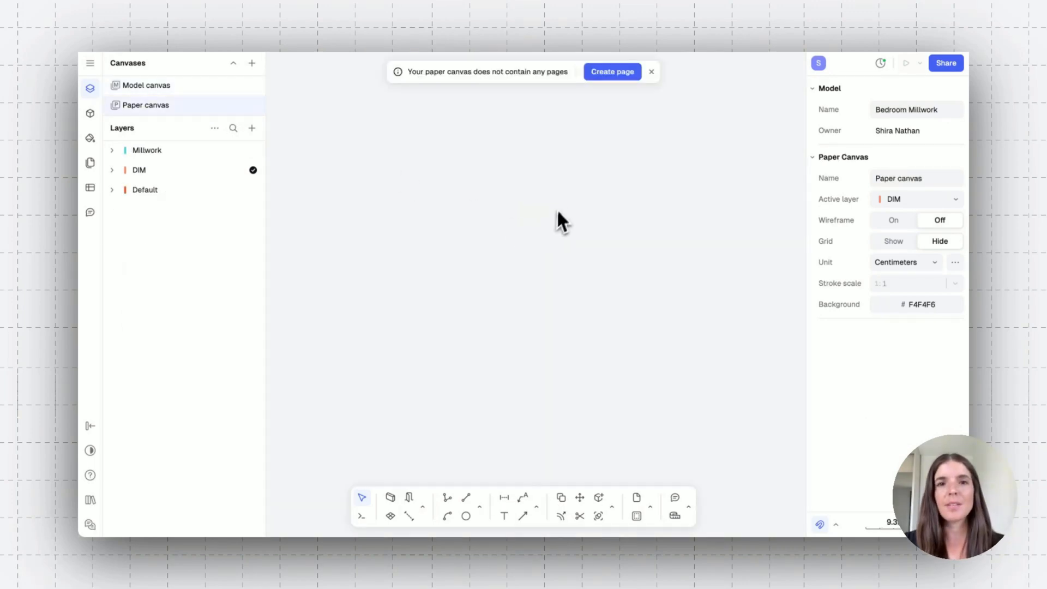
mouse_move(437, 287)
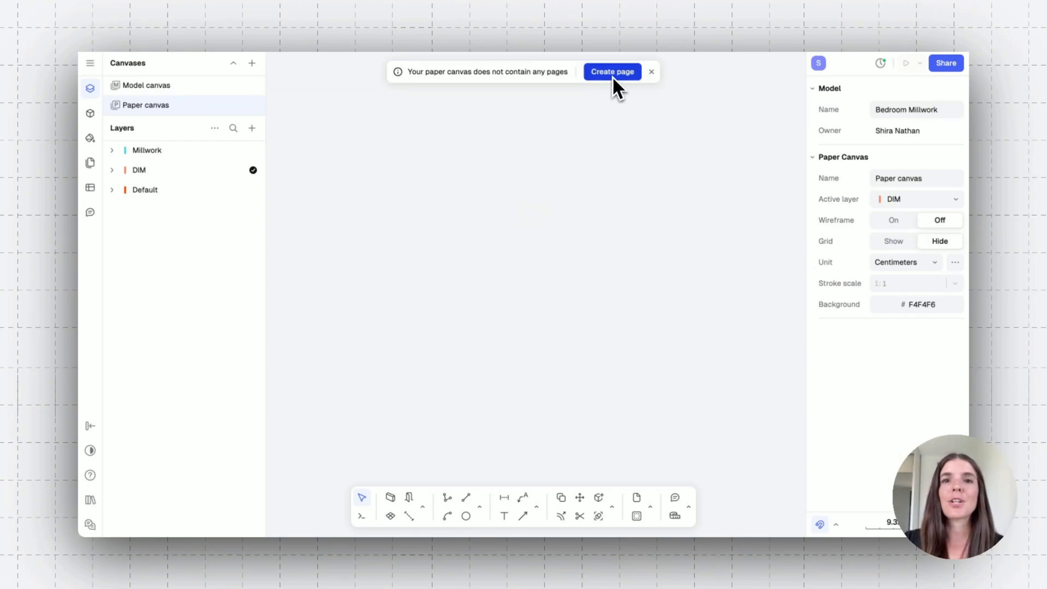
left_click(611, 72)
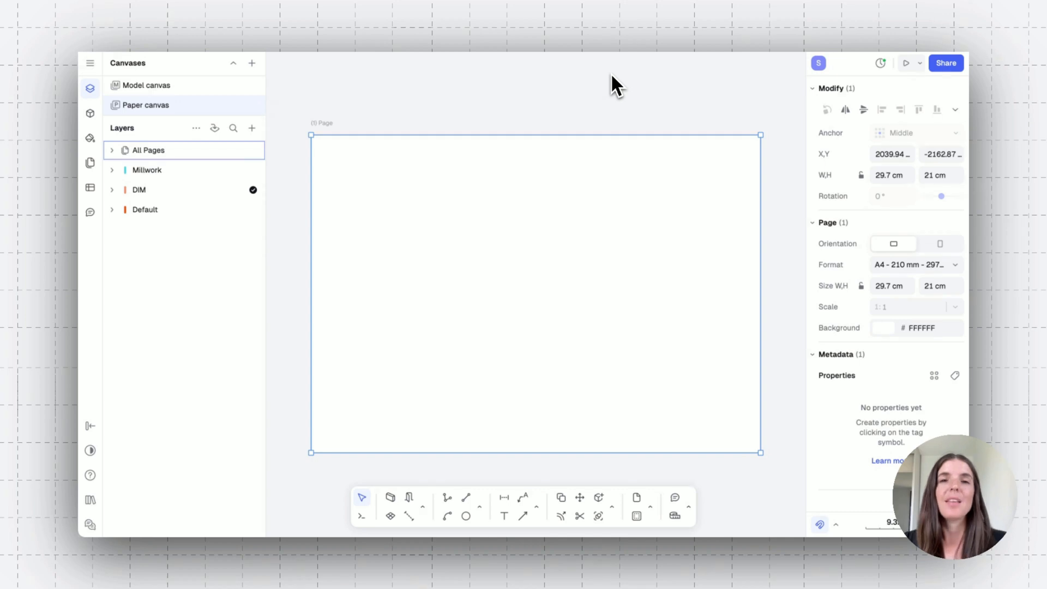
mouse_move(584, 85)
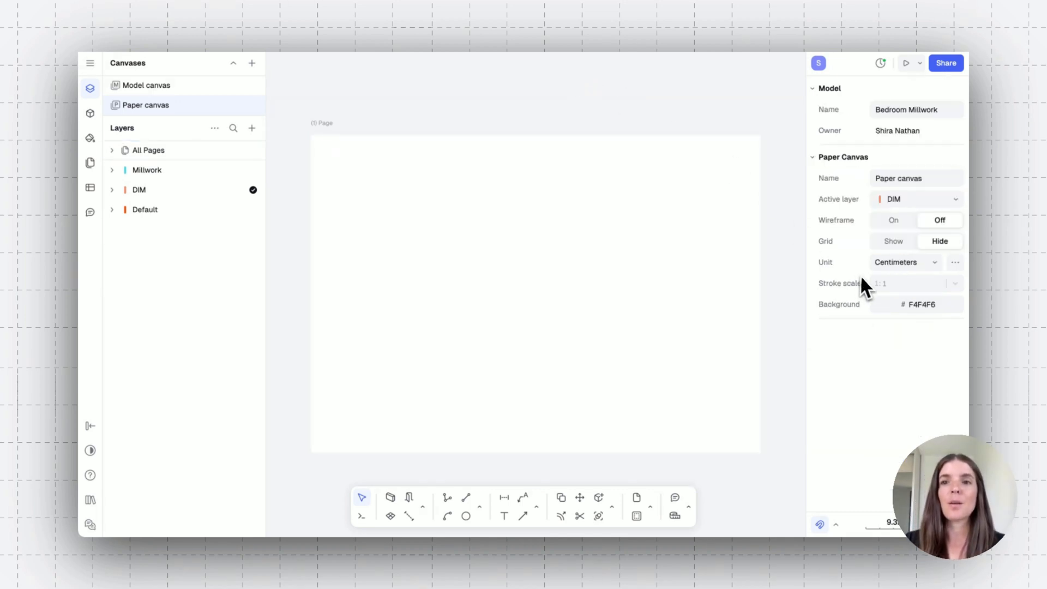
mouse_move(651, 97)
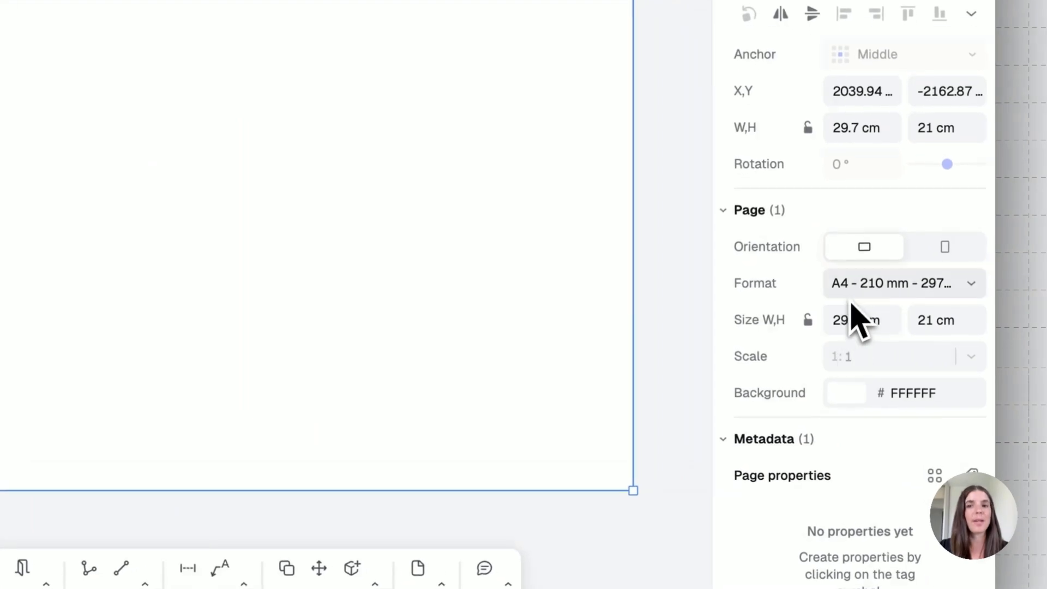
left_click(862, 320)
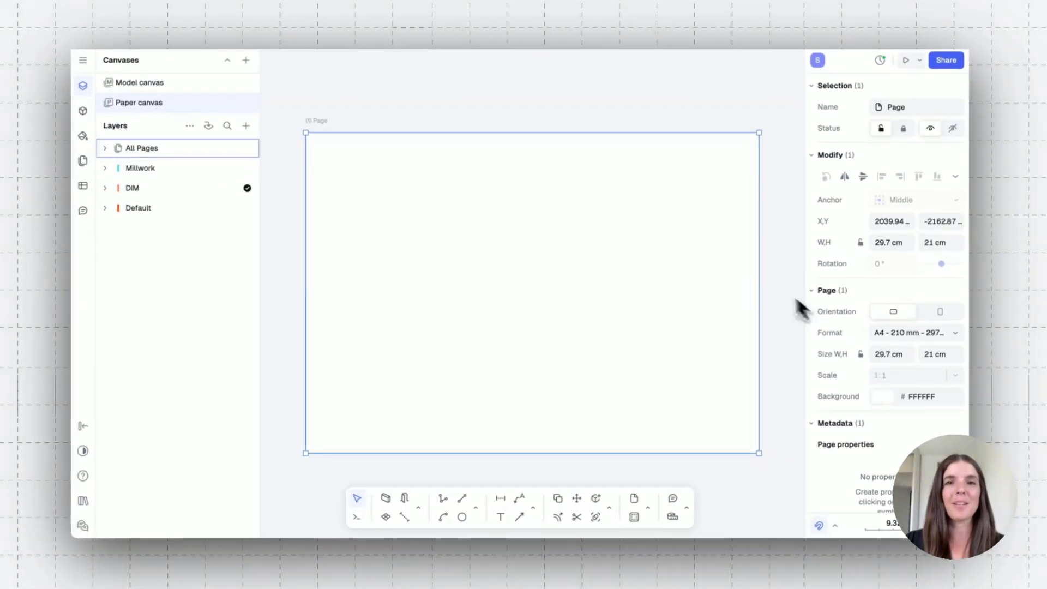
left_click(528, 207)
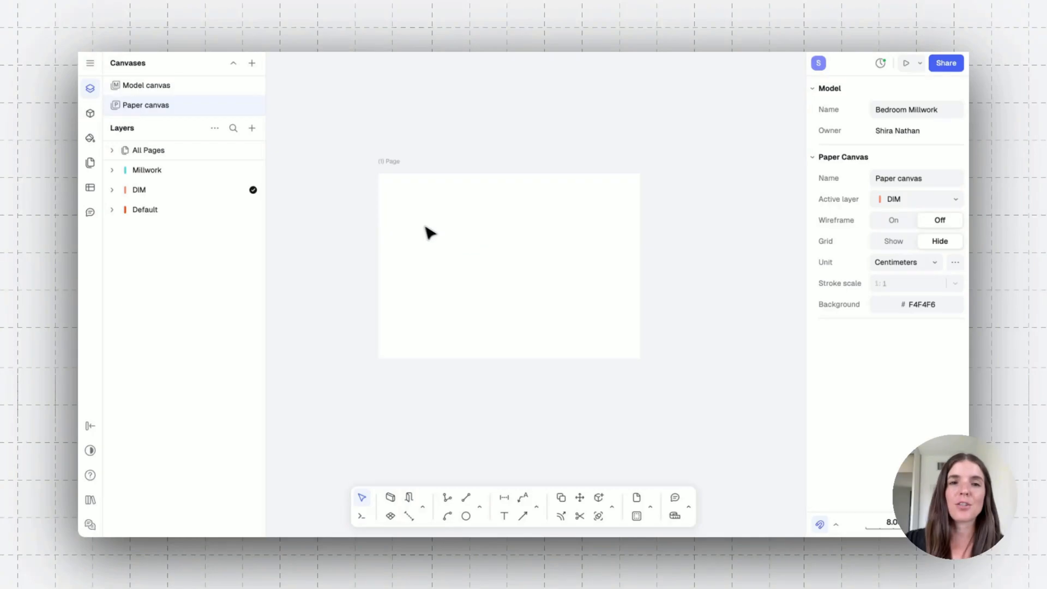
mouse_move(390, 219)
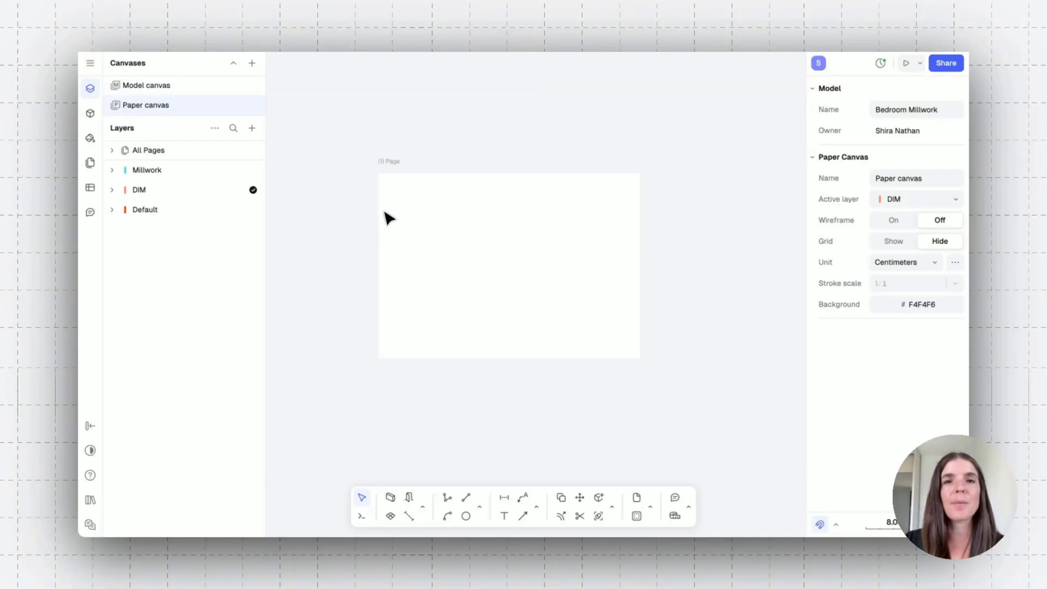
mouse_move(321, 156)
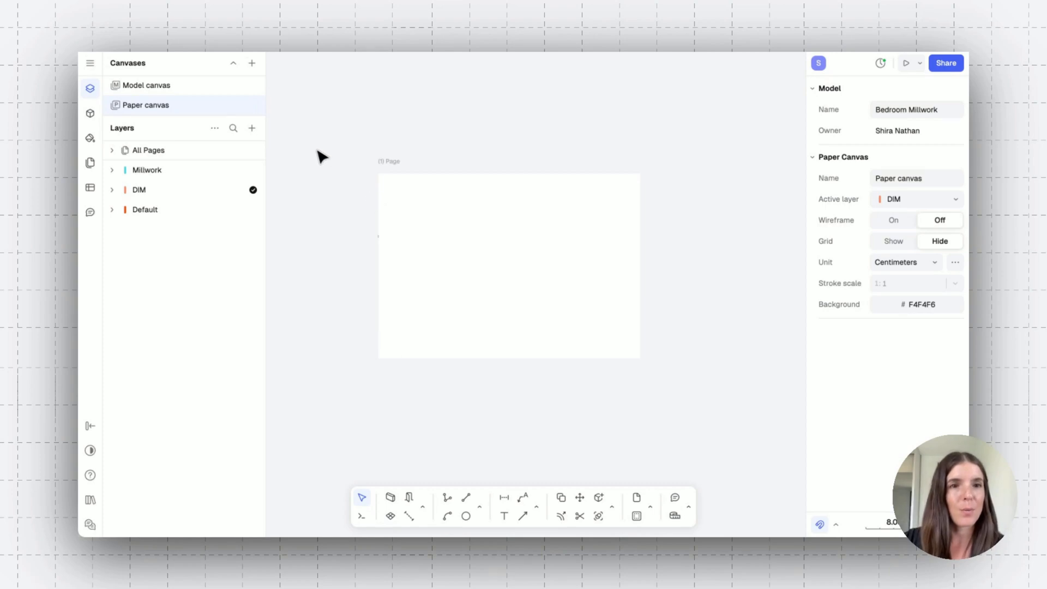
- Insert a 1:50 view of the model canvas on the page, cropped to the four wardrobe elevations
left_click(252, 128)
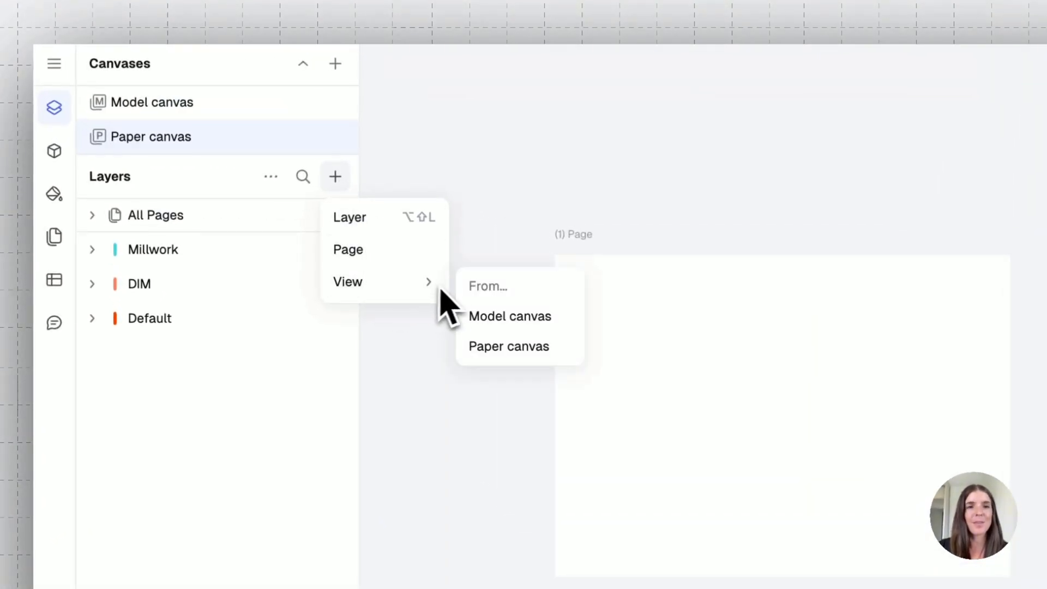
mouse_move(508, 345)
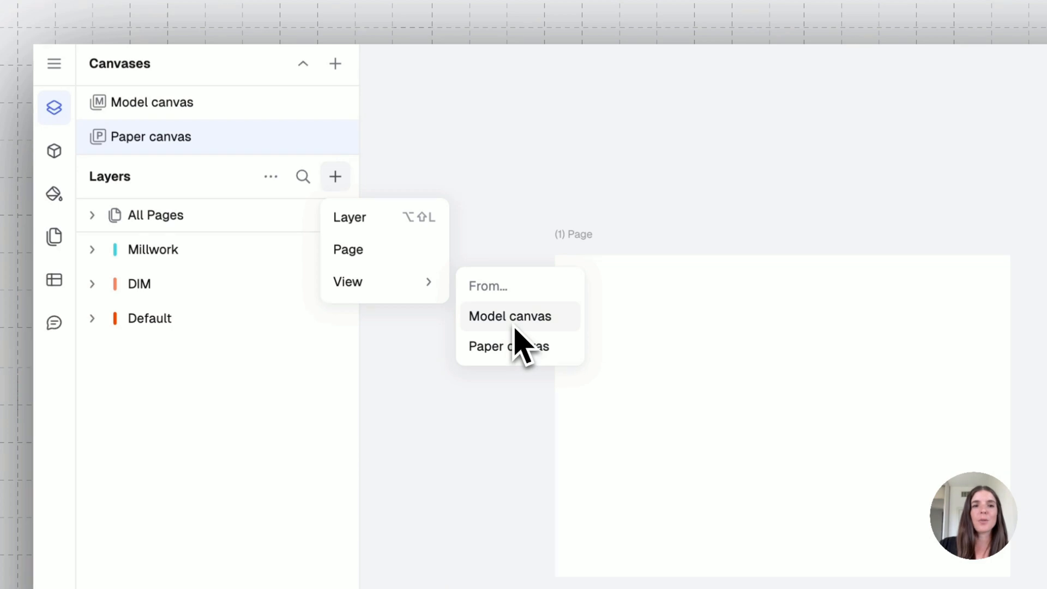
left_click(510, 316)
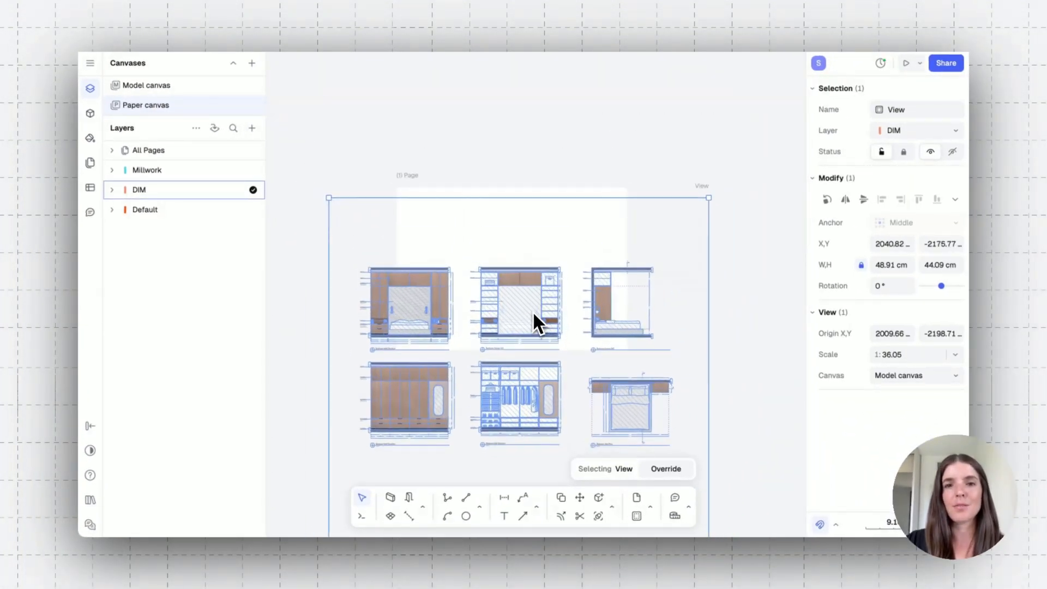
left_click_drag(538, 320, 528, 355)
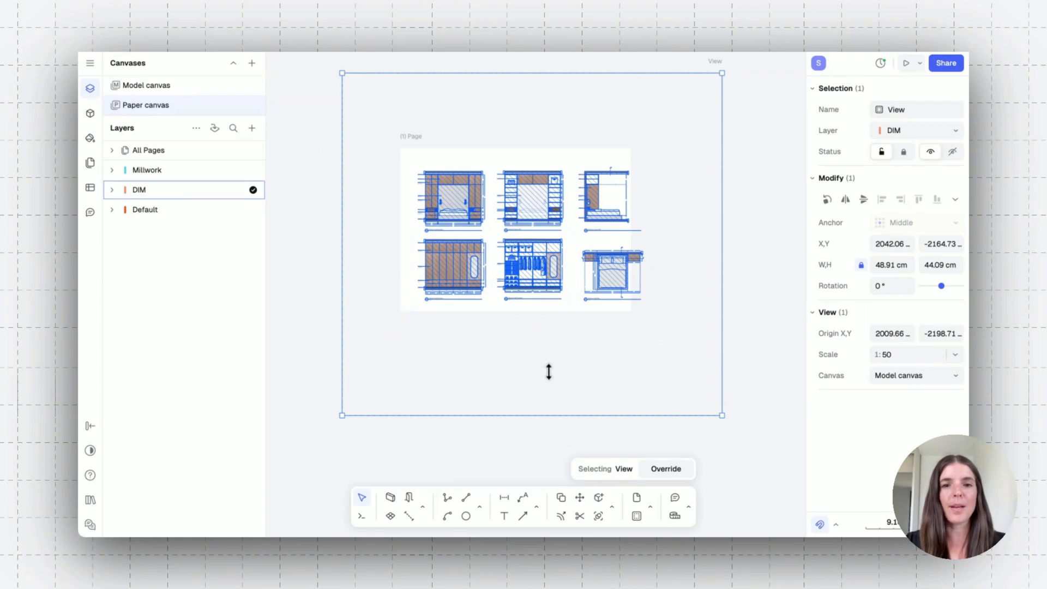
mouse_move(546, 417)
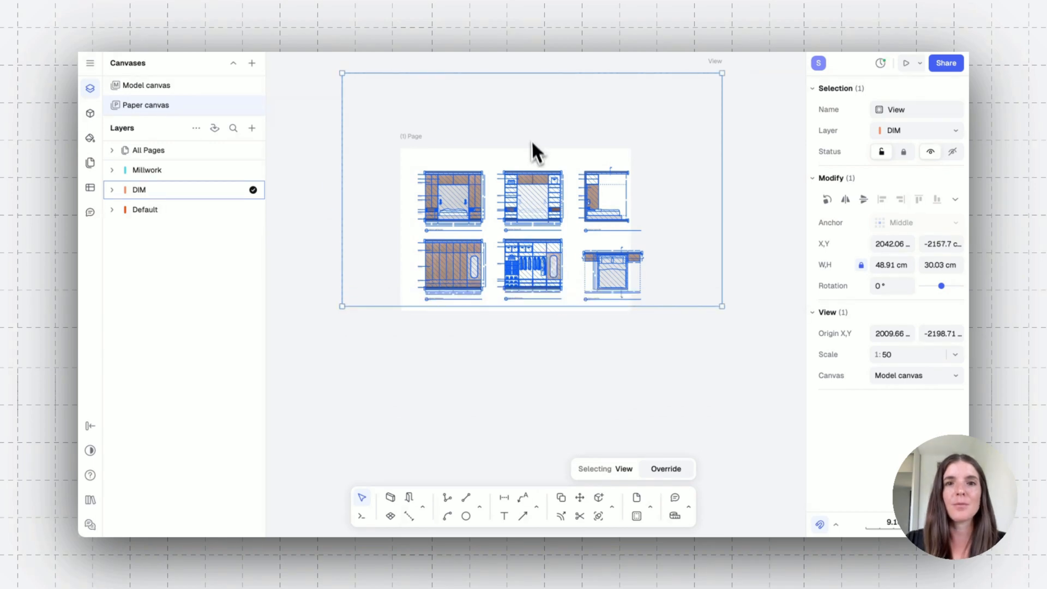
left_click_drag(531, 73, 531, 150)
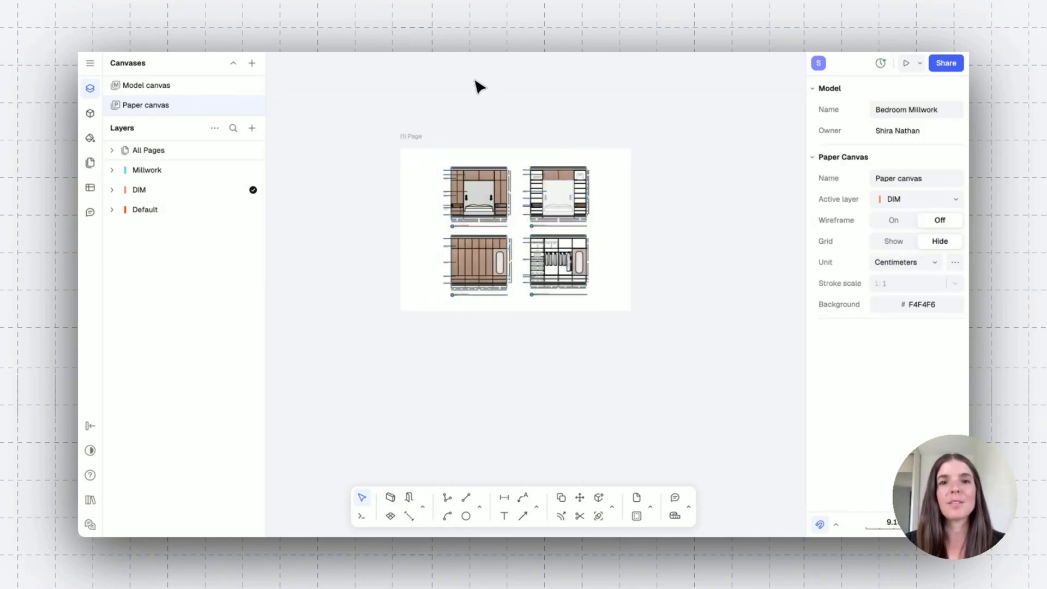
mouse_move(308, 120)
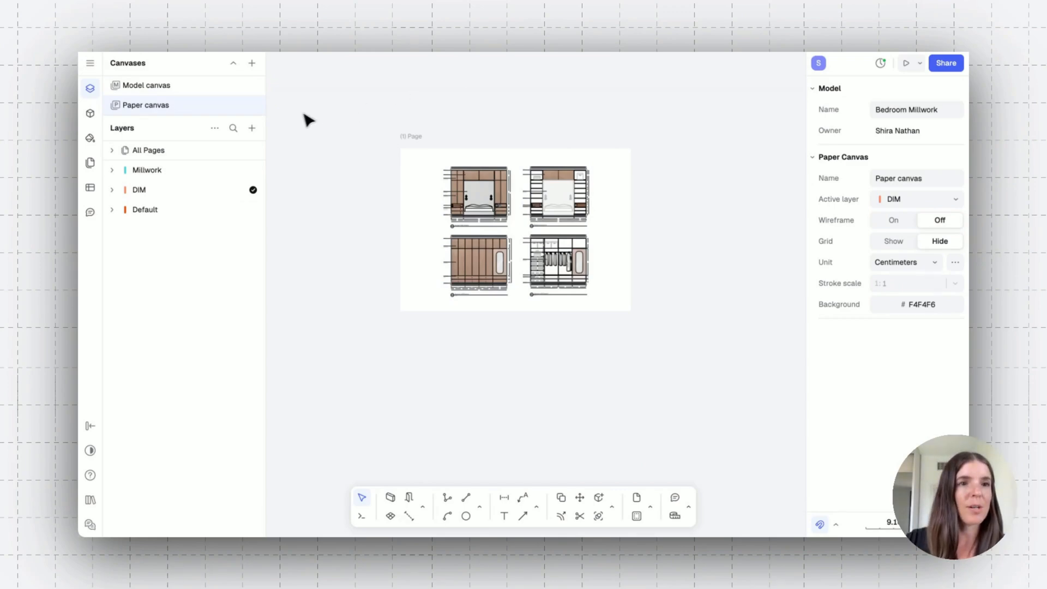
- Search My blocks for 'title' and place the A2 simple vertical title block on the page
left_click(89, 112)
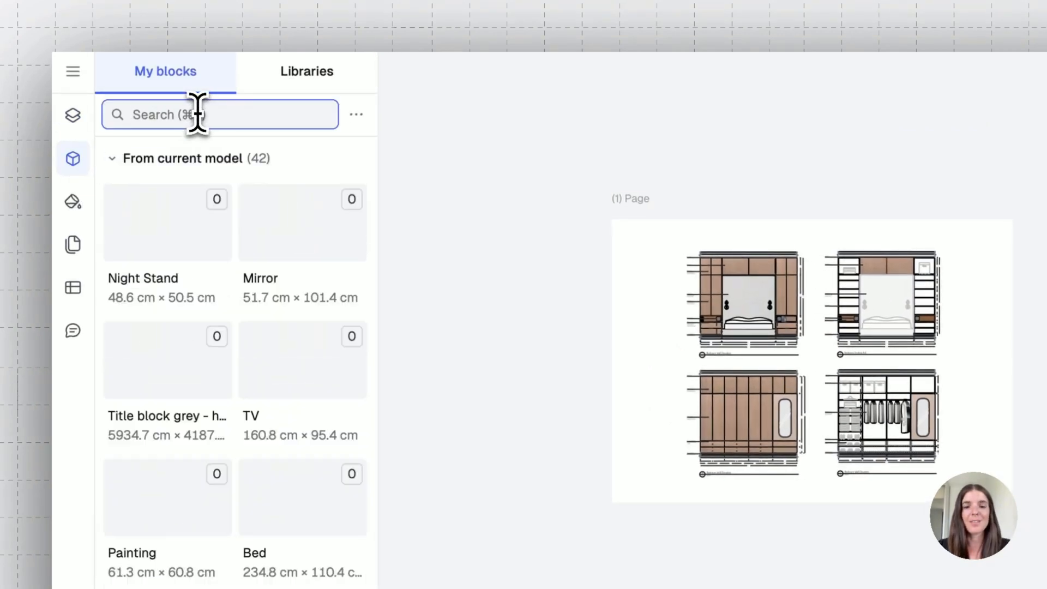
type("title")
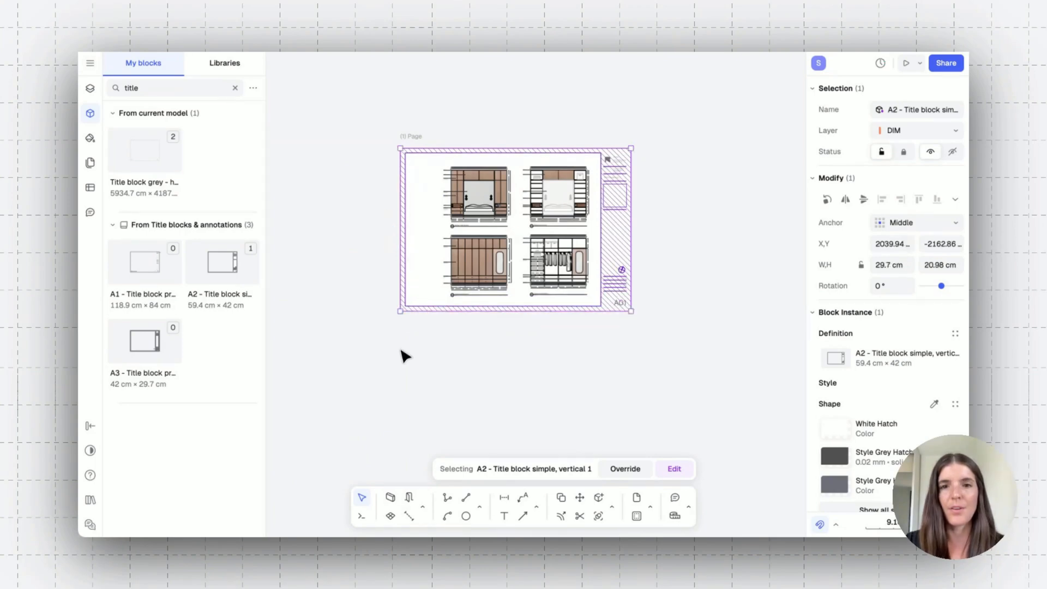
left_click(400, 377)
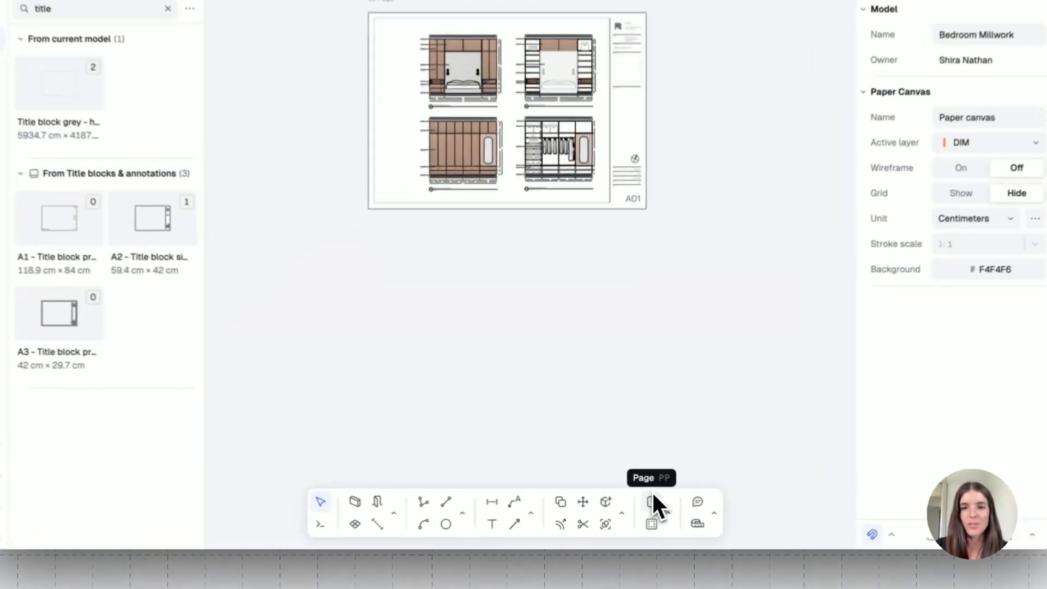
- Place a second page below the first, carrying the same title block
left_click(650, 501)
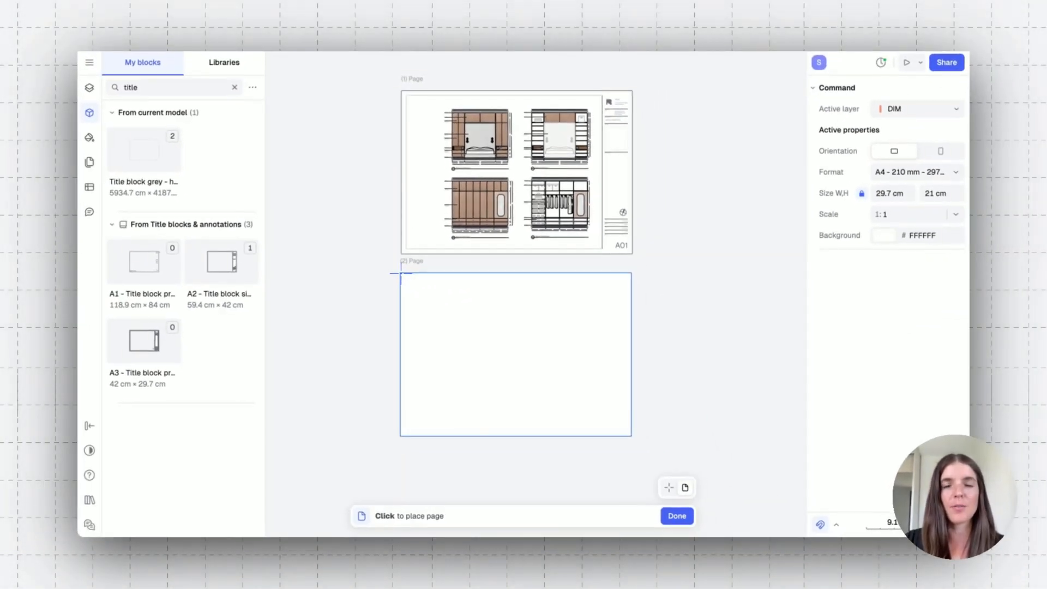
left_click(676, 516)
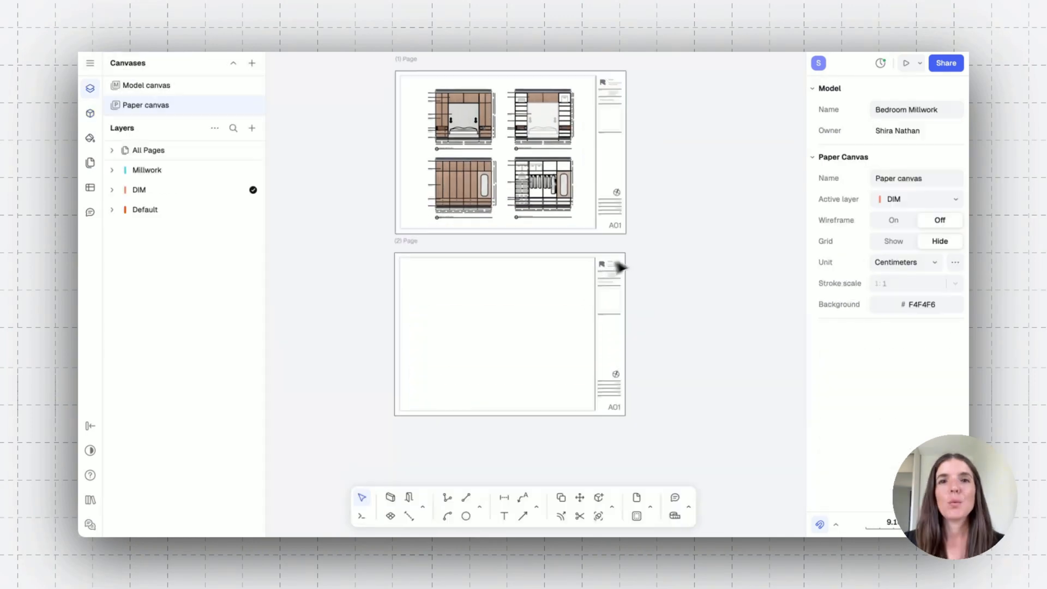
mouse_move(334, 325)
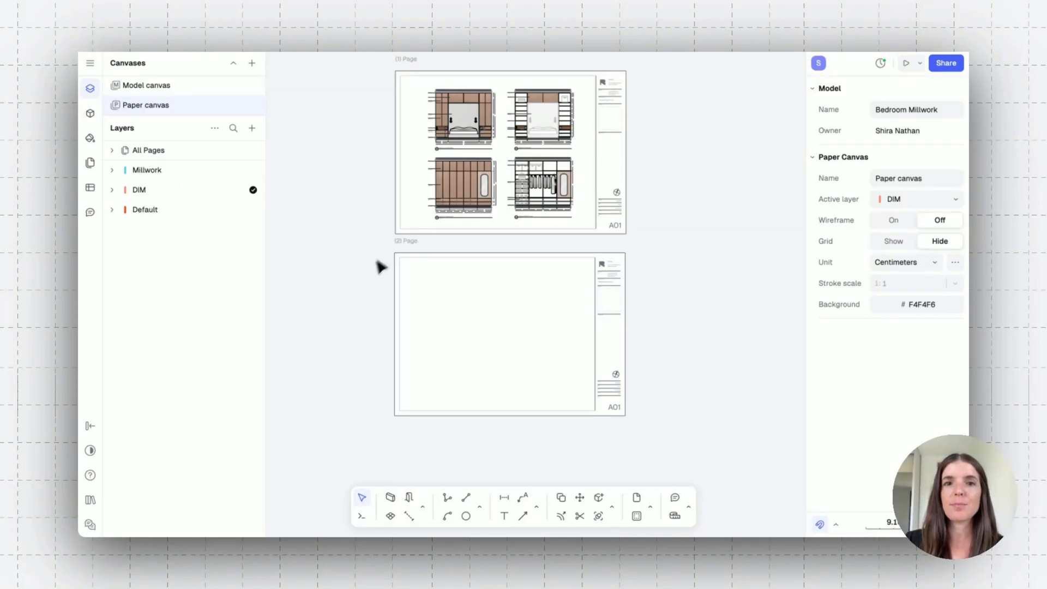
mouse_move(353, 205)
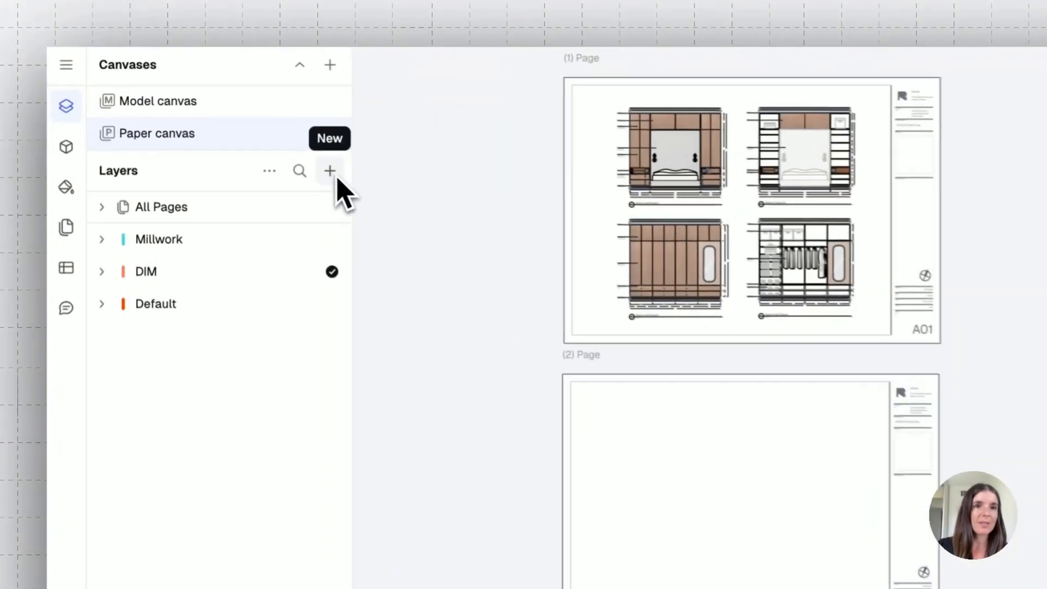
- Set the bed plan view on page 2 to 1:20 and crop it inside the page
left_click(330, 170)
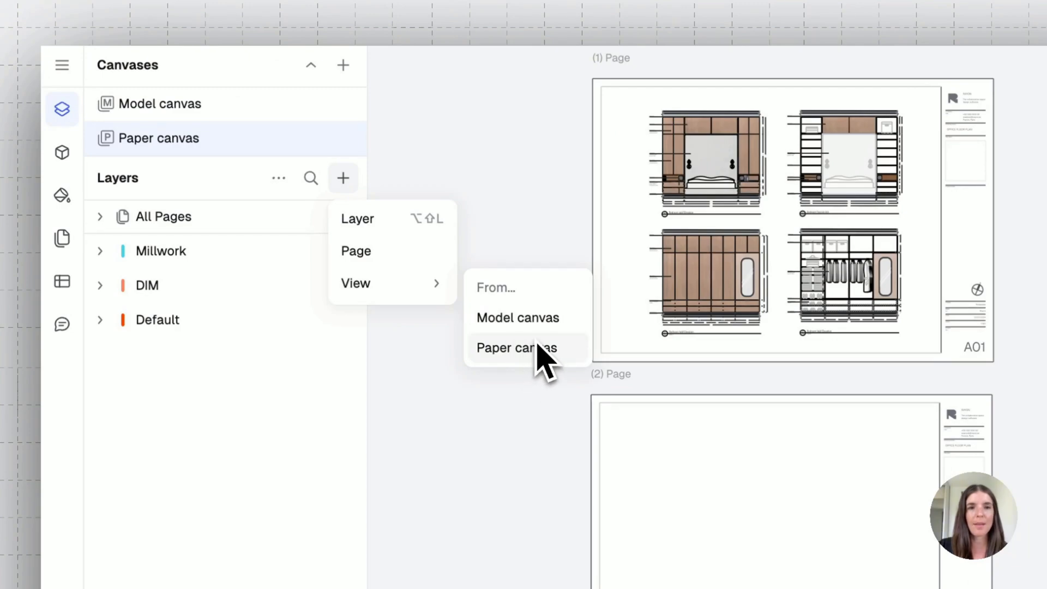
left_click(516, 347)
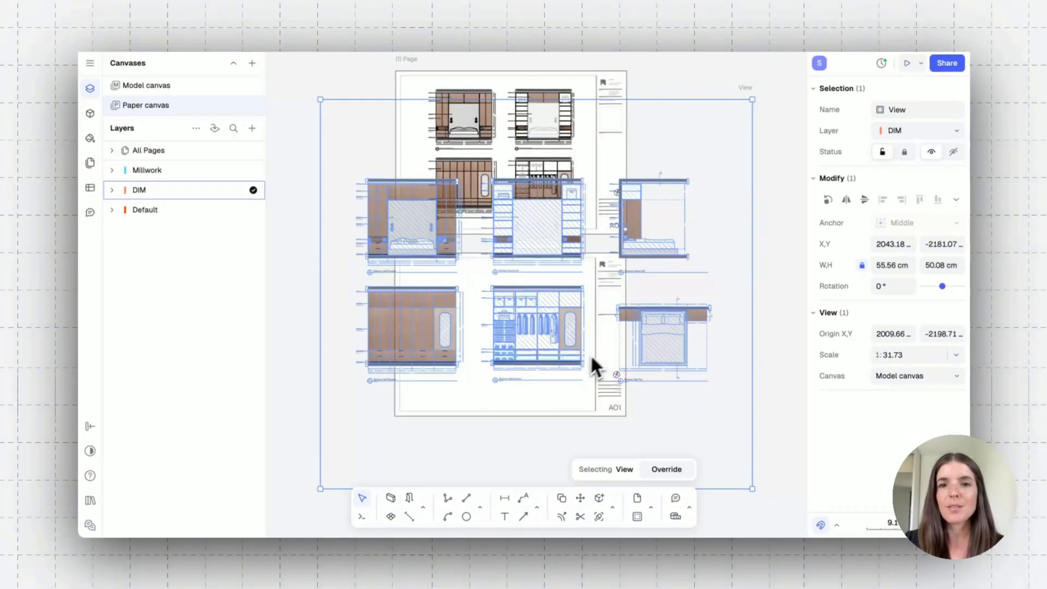
left_click(955, 355)
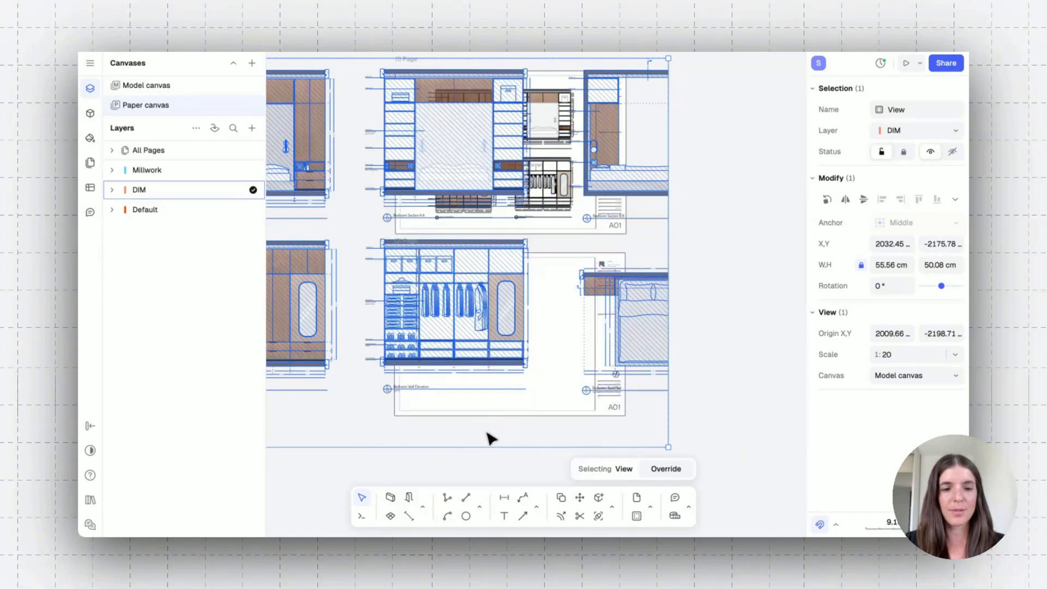
mouse_move(469, 447)
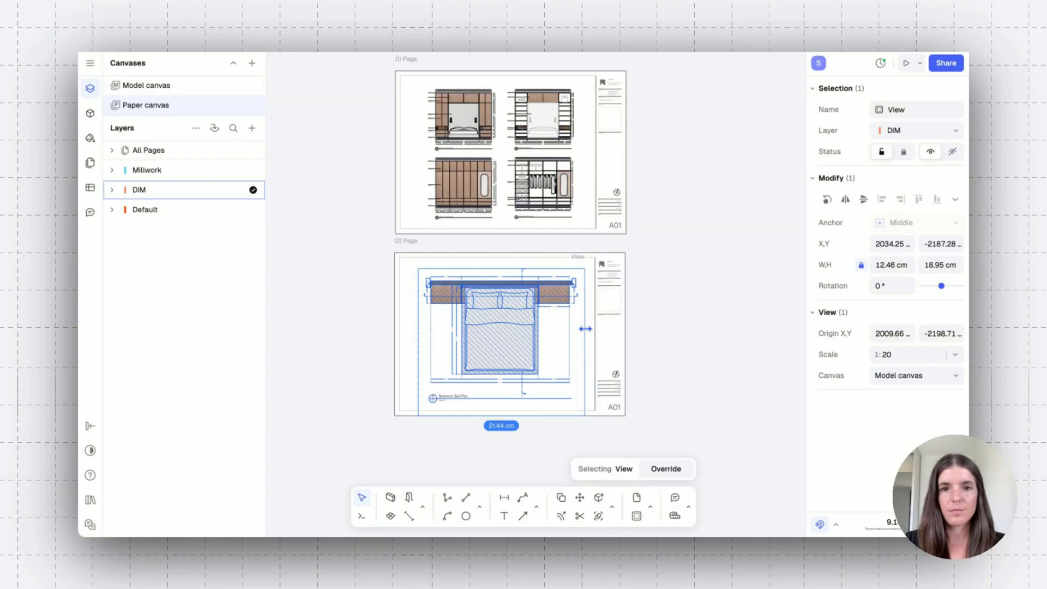
left_click(673, 325)
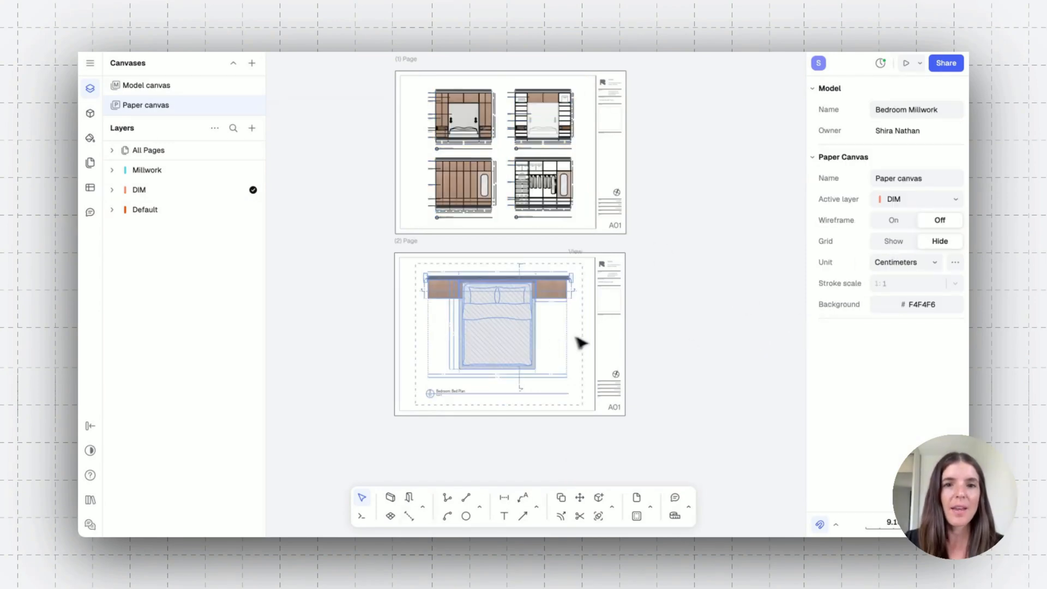
left_click(494, 333)
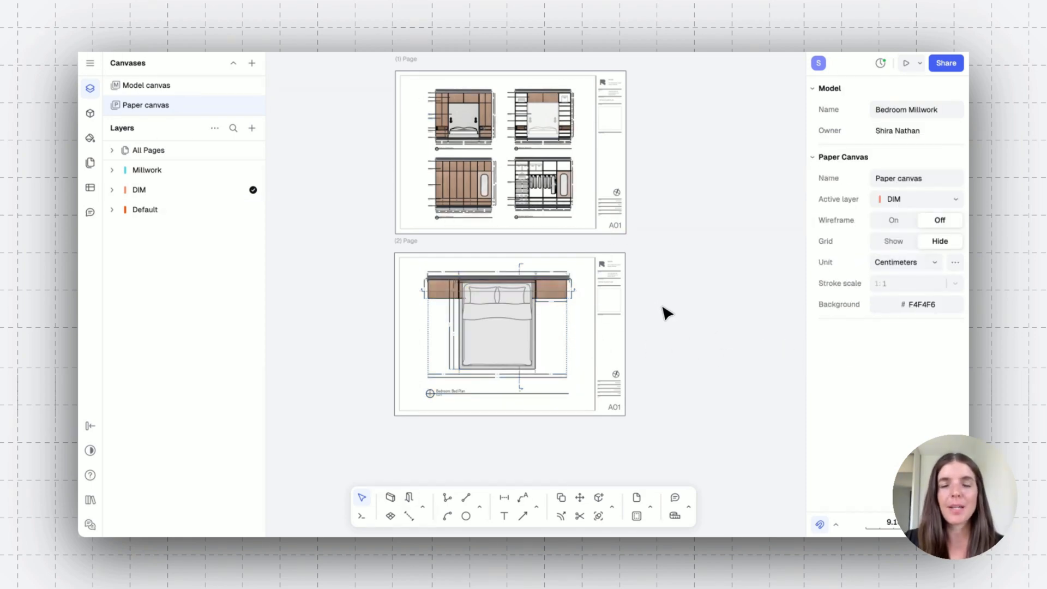
mouse_move(738, 314)
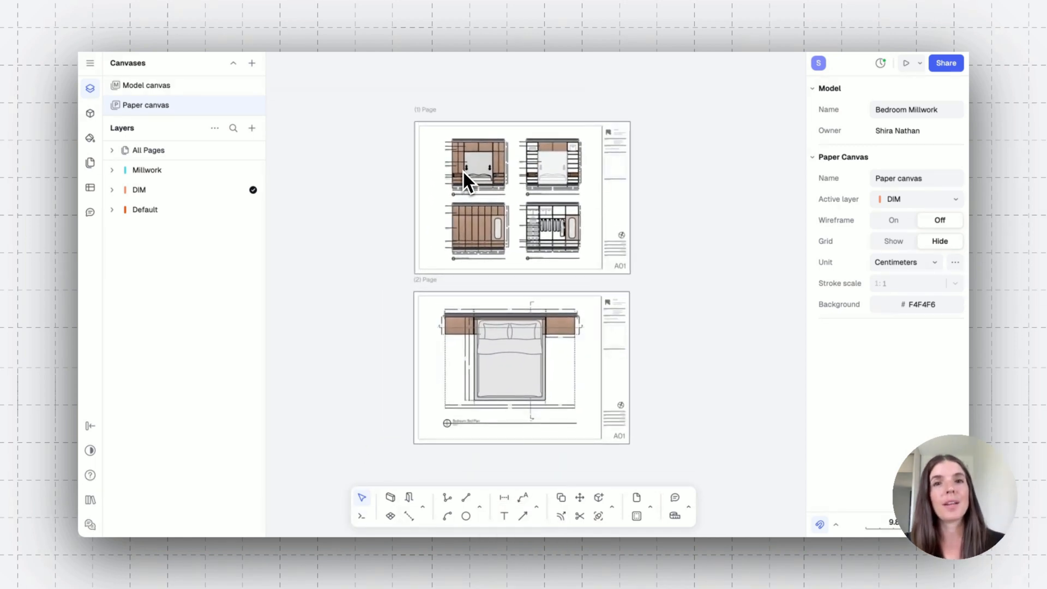
mouse_move(361, 204)
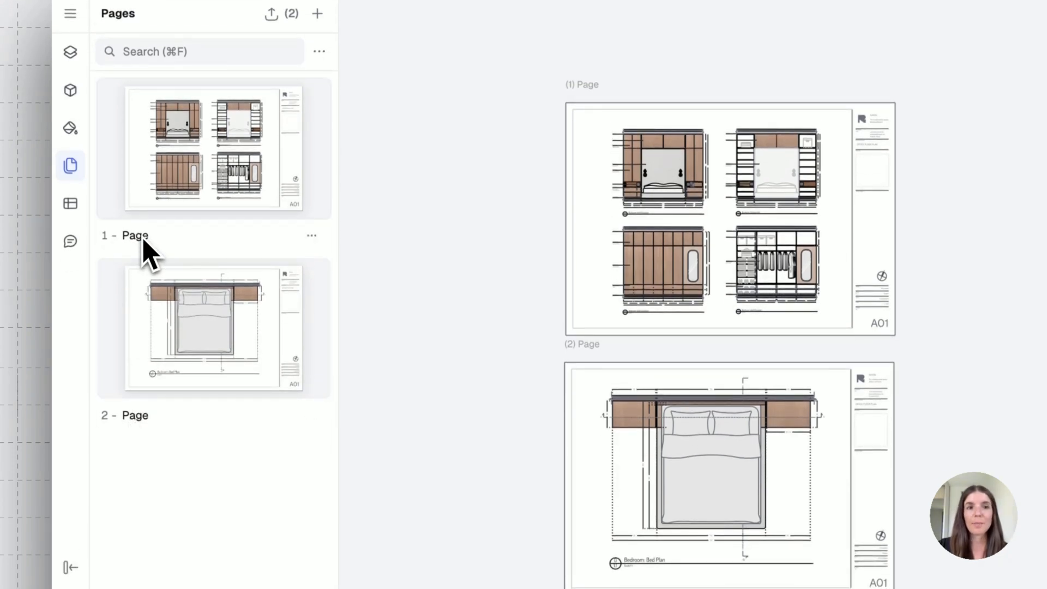
- Rename page 1 to 'My page' and move it below page 2 in the Pages panel
double_click(134, 236)
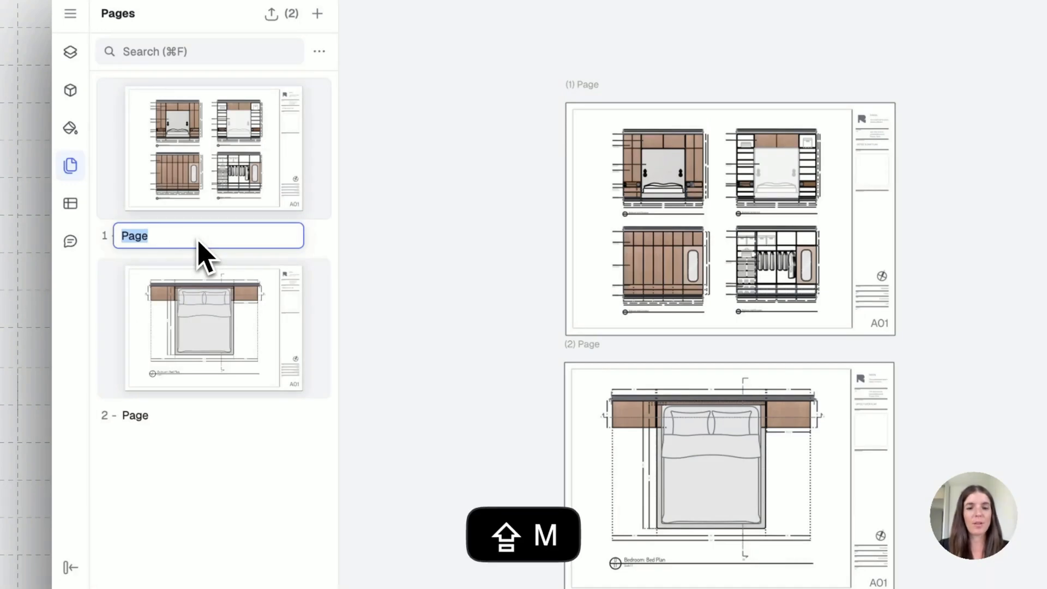
type("My page")
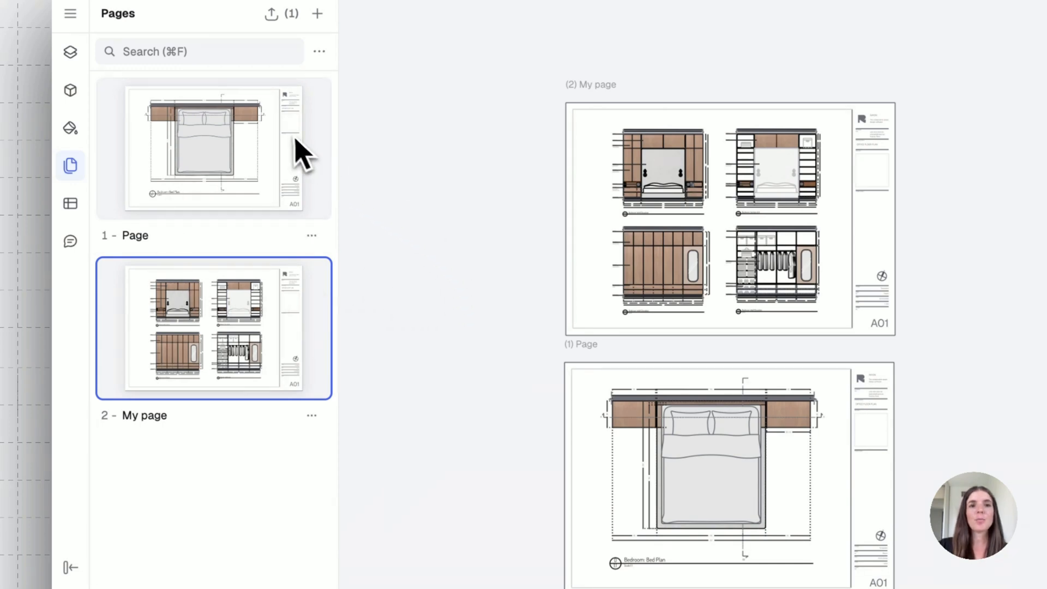
left_click(212, 148)
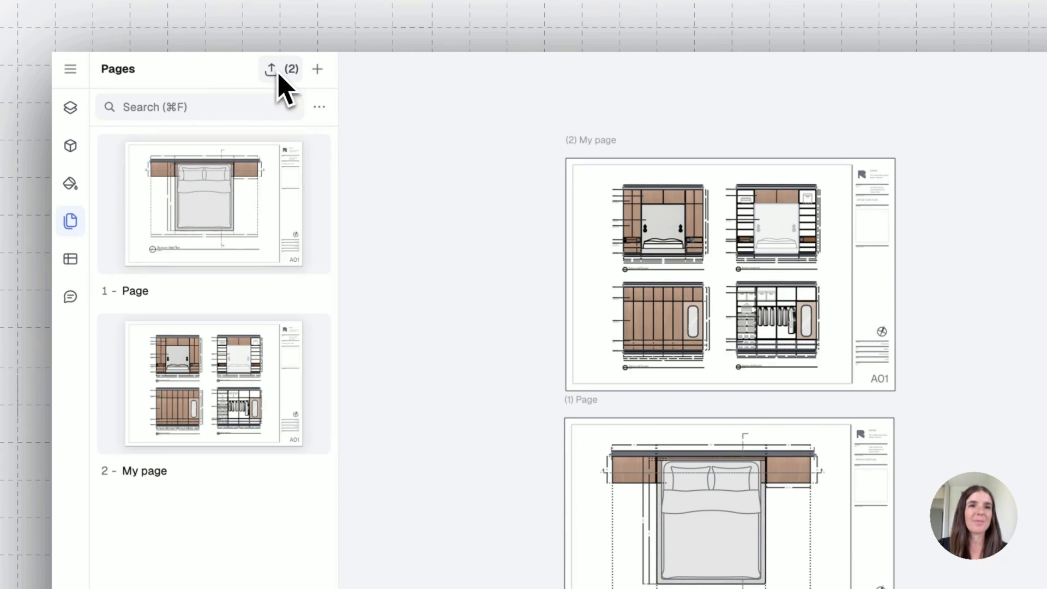
left_click(271, 69)
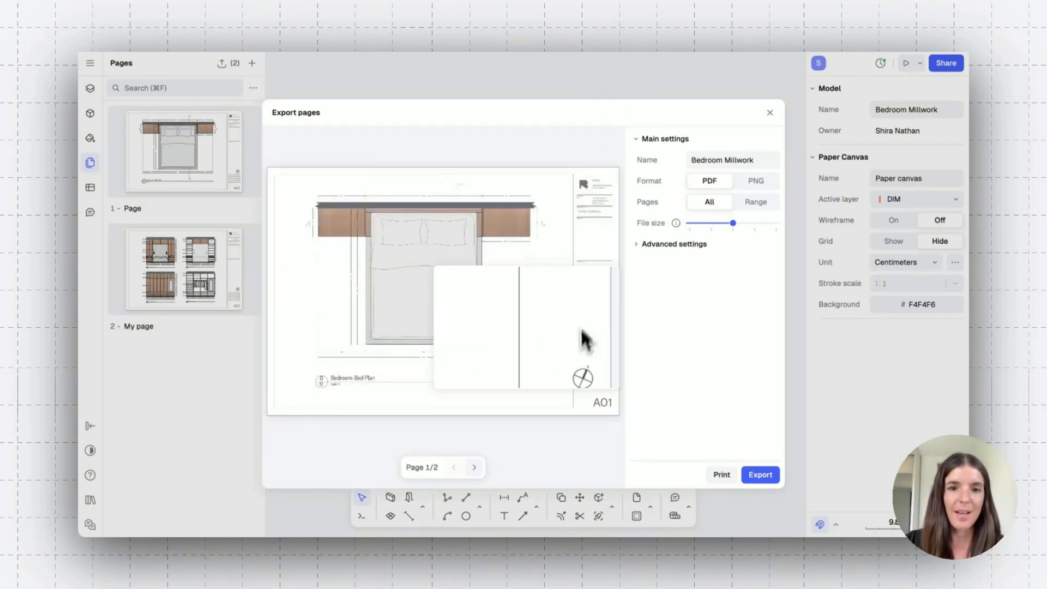
- Preview the next sheet and settle the export format on PDF after trying PNG
left_click(474, 467)
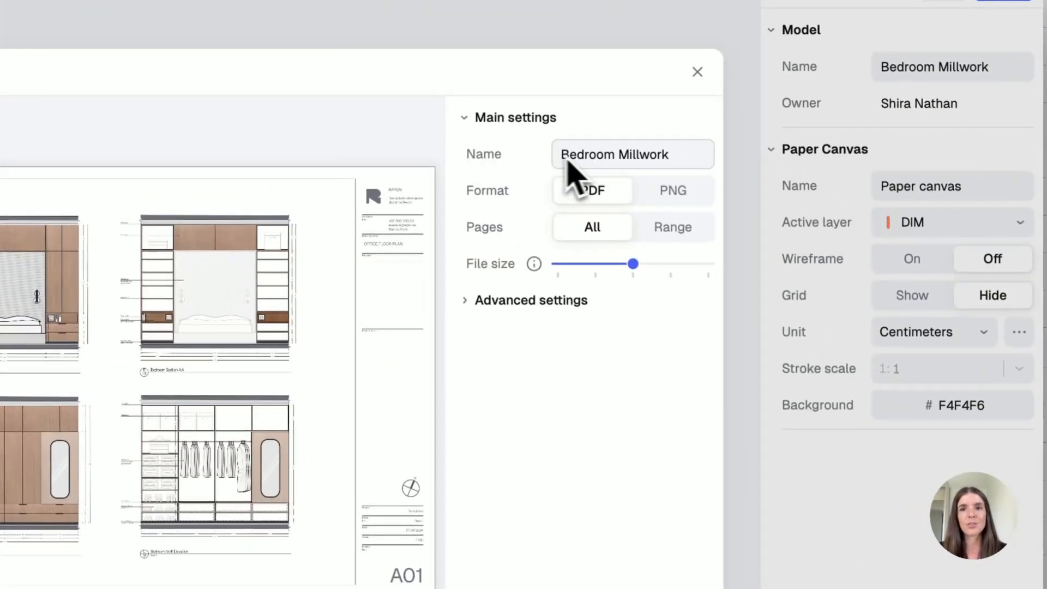
left_click(671, 190)
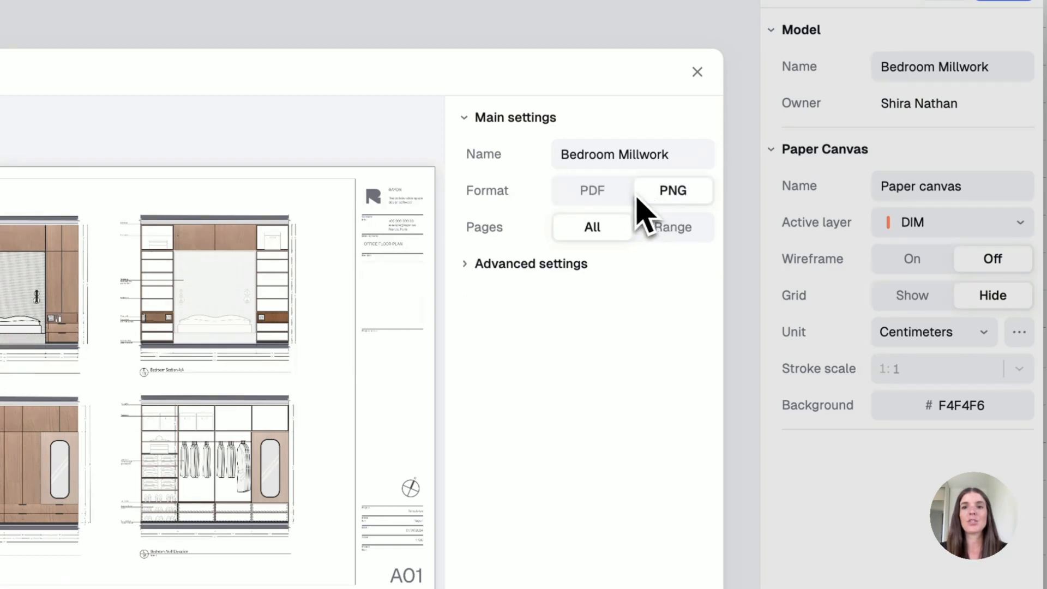
left_click(591, 190)
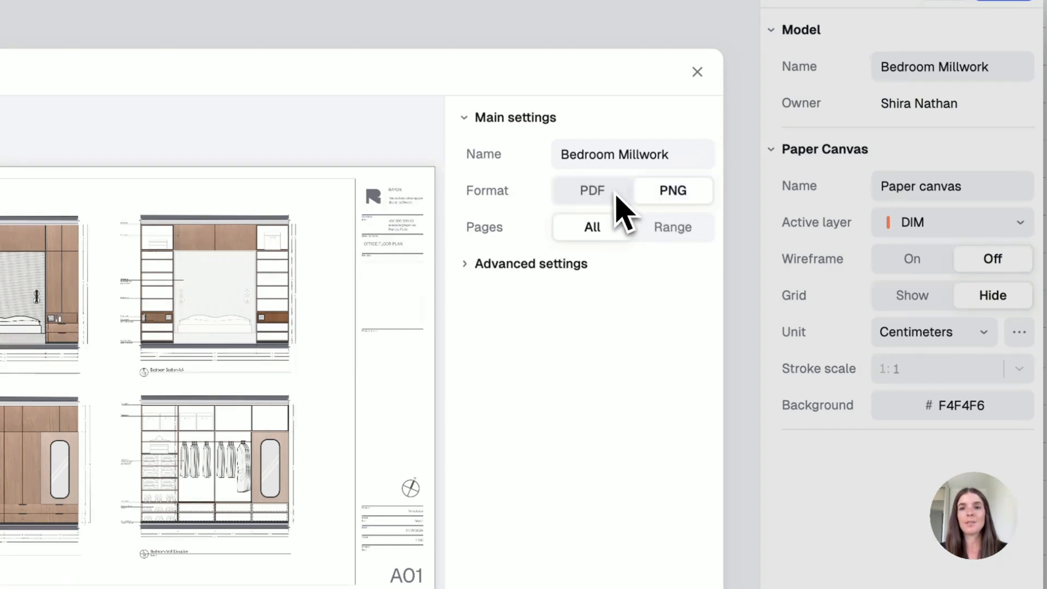
left_click(591, 190)
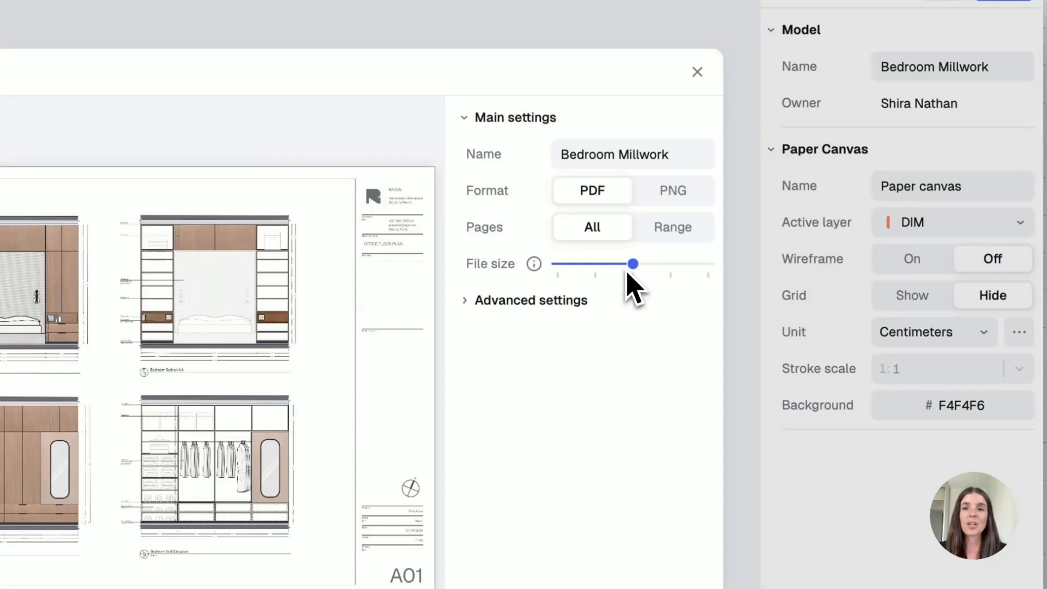
- Keep file size at medium, export all pages, and show the advanced stroke weight options
left_click_drag(632, 263, 708, 264)
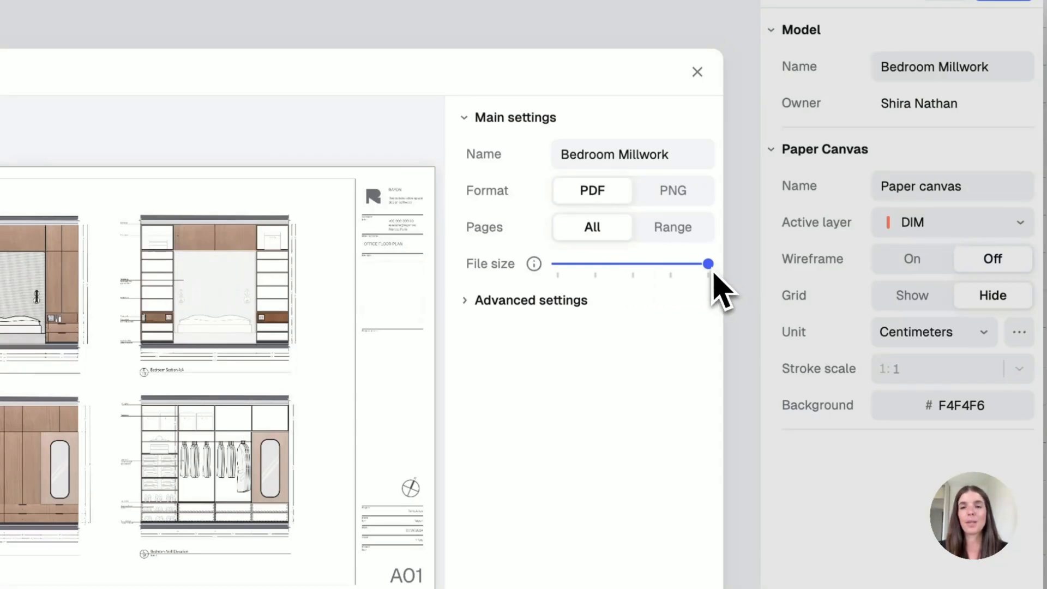
left_click_drag(707, 264, 632, 263)
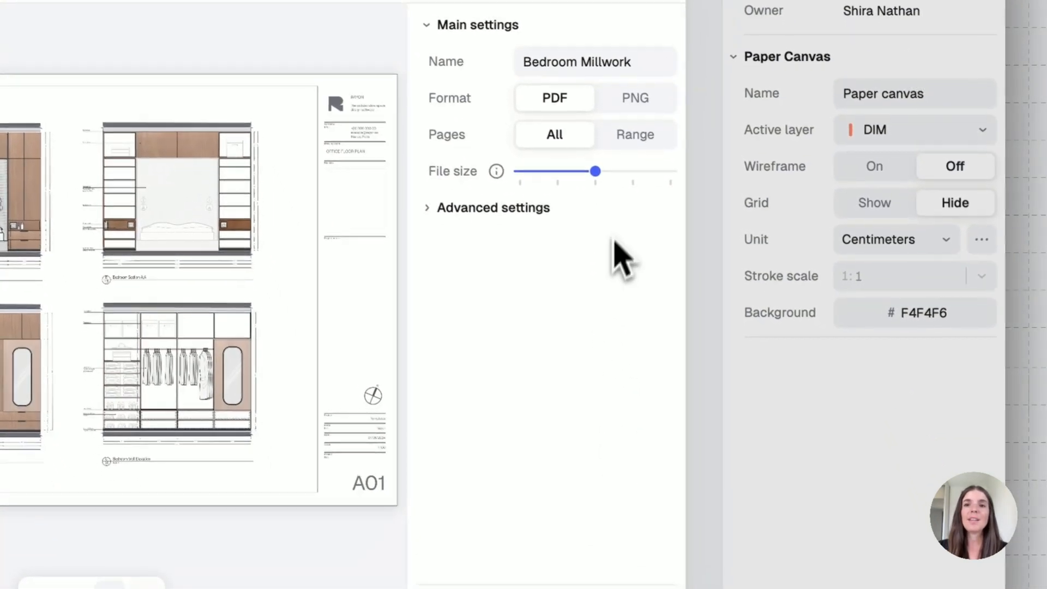
left_click(634, 134)
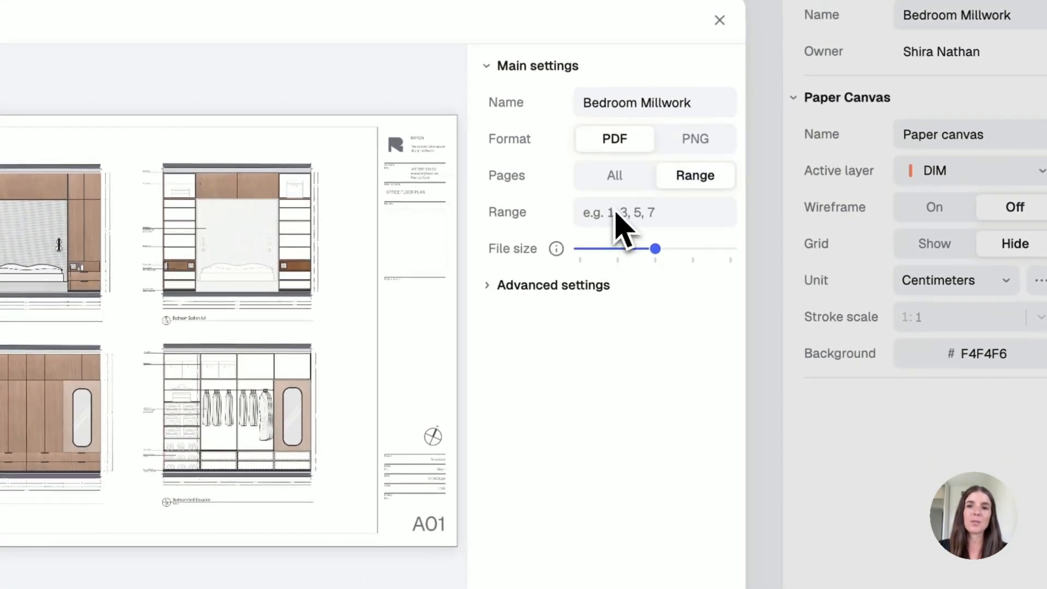
left_click(613, 174)
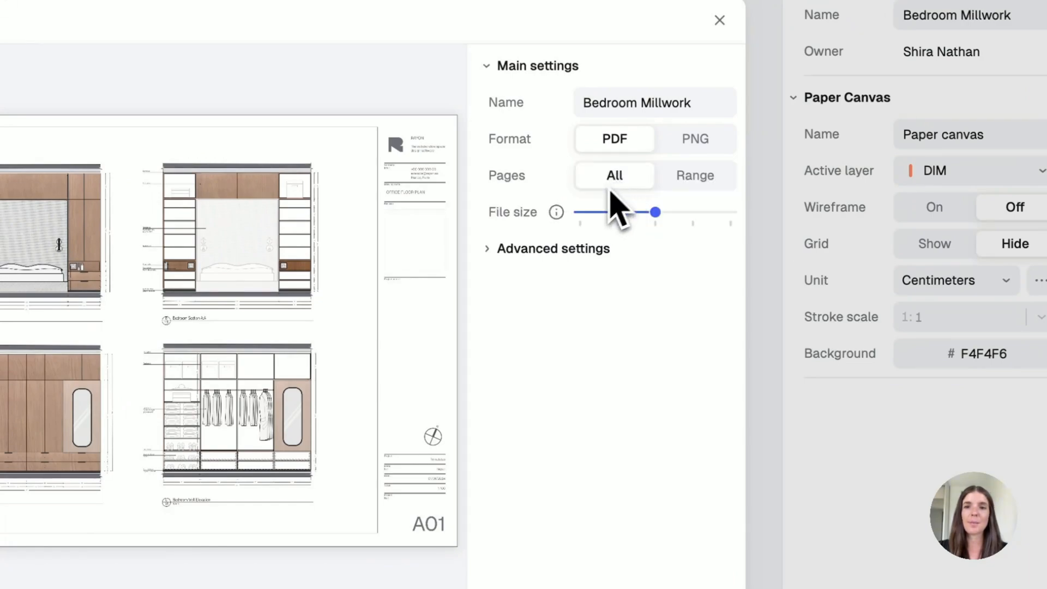
left_click(552, 249)
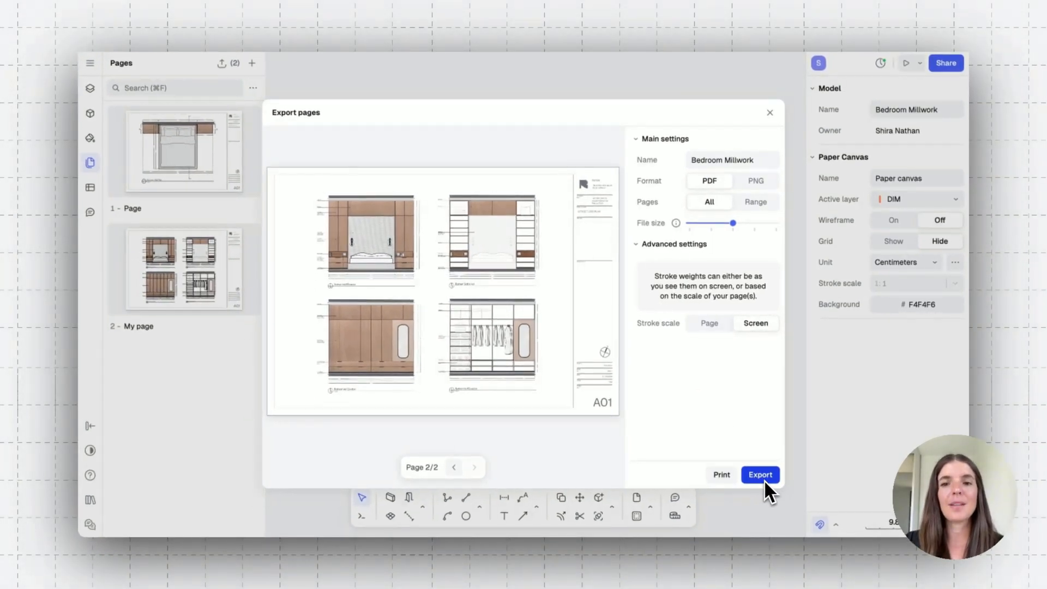
- Export both sheets as Bedroom Millwork.pdf and scroll through the two-page file
left_click(760, 474)
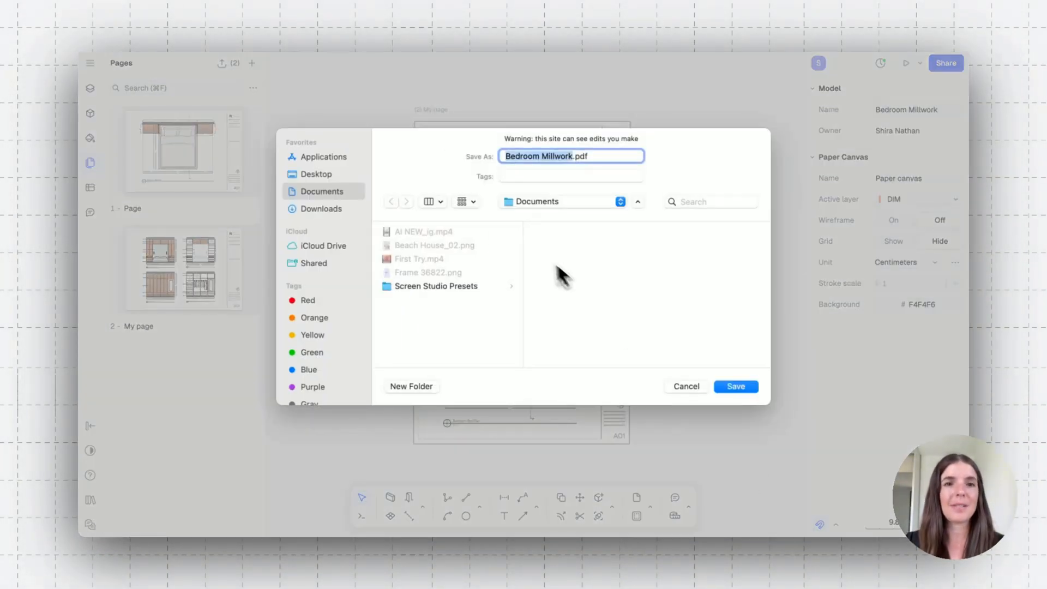
mouse_move(384, 194)
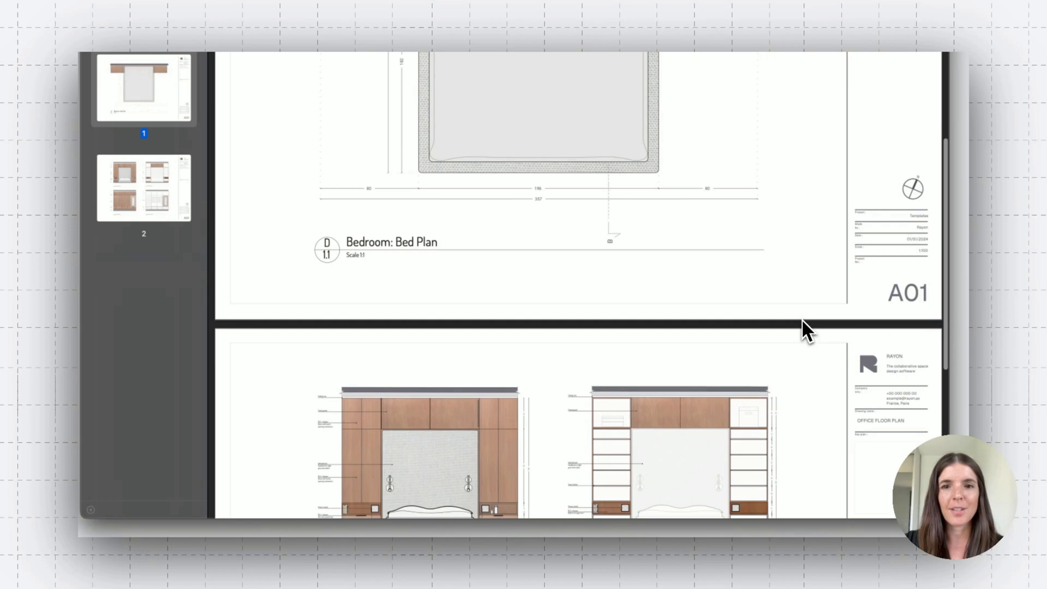
scroll("down", 3)
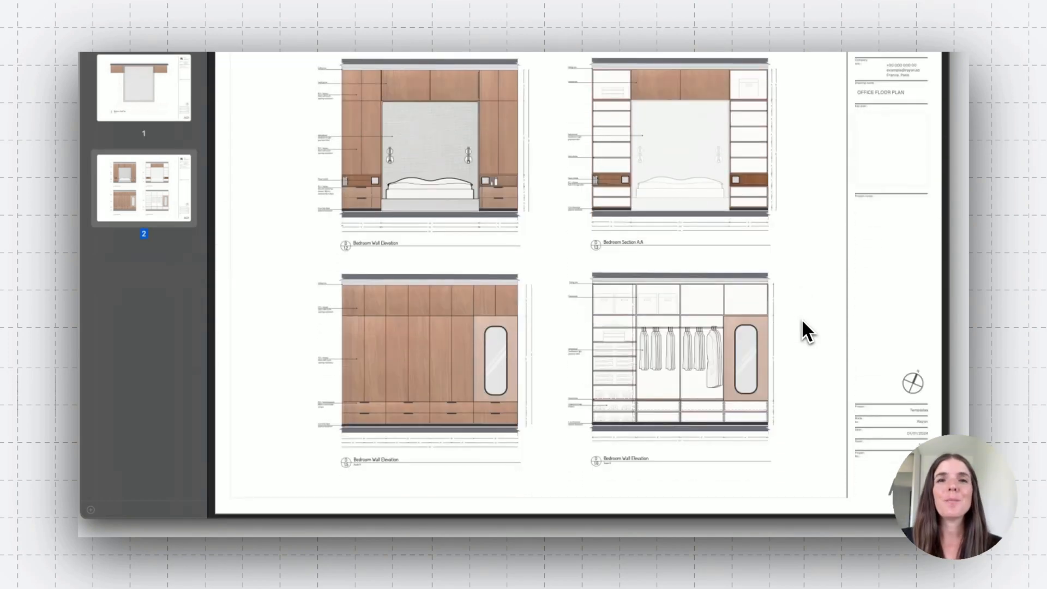